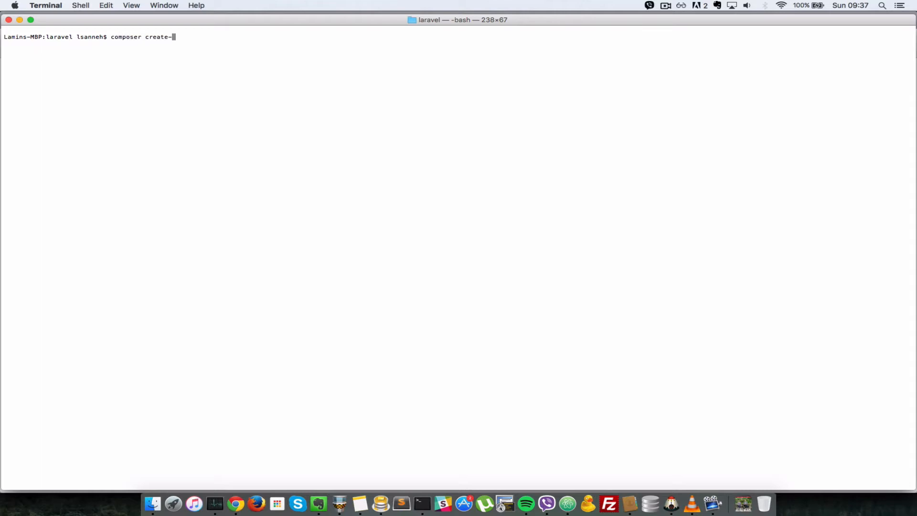
Run composer create-project --prefer-dist laravel/laravel laravel5loginregistration.dev to scaffold the project.
type("project --prefer")
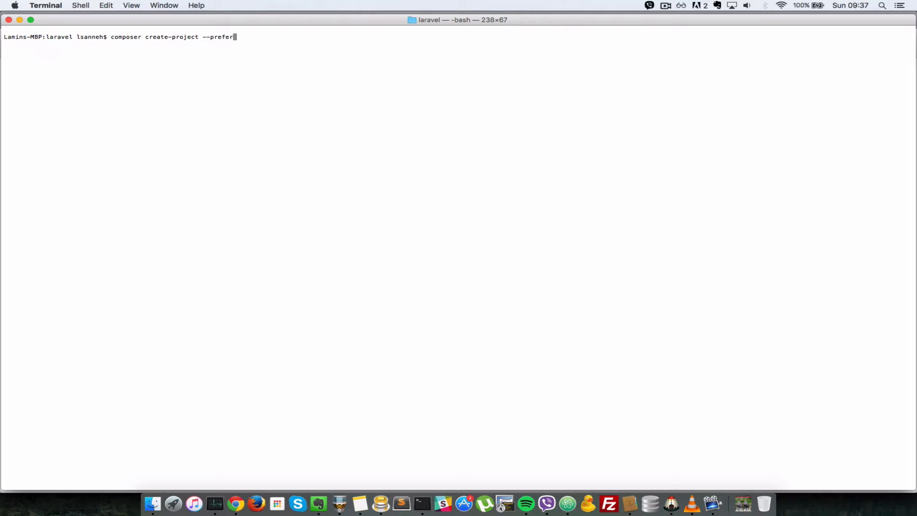
type("-dist laravel/laravel laravel5loginregistration.dev")
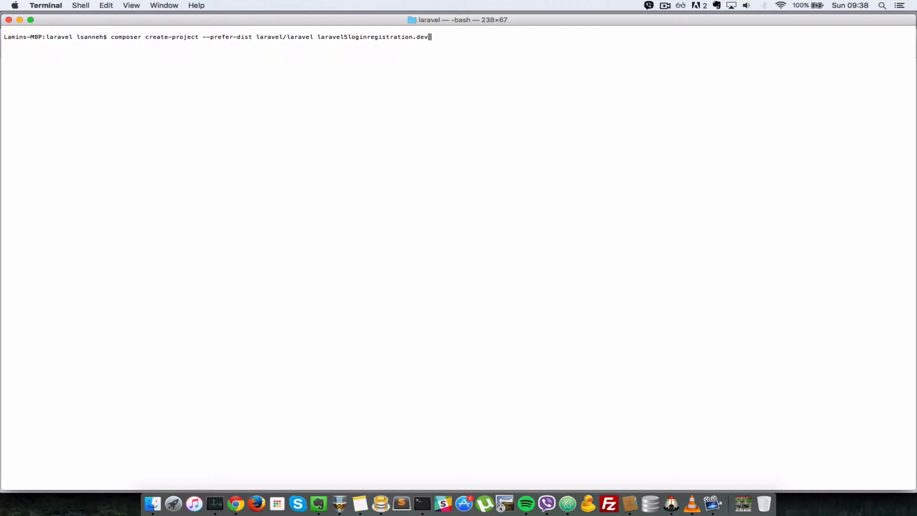
key("Return")
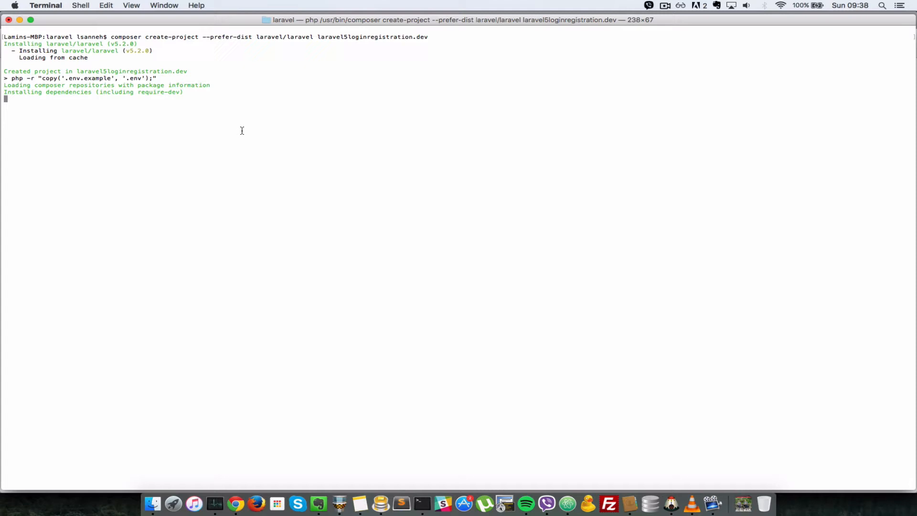
mouse_move(402, 112)
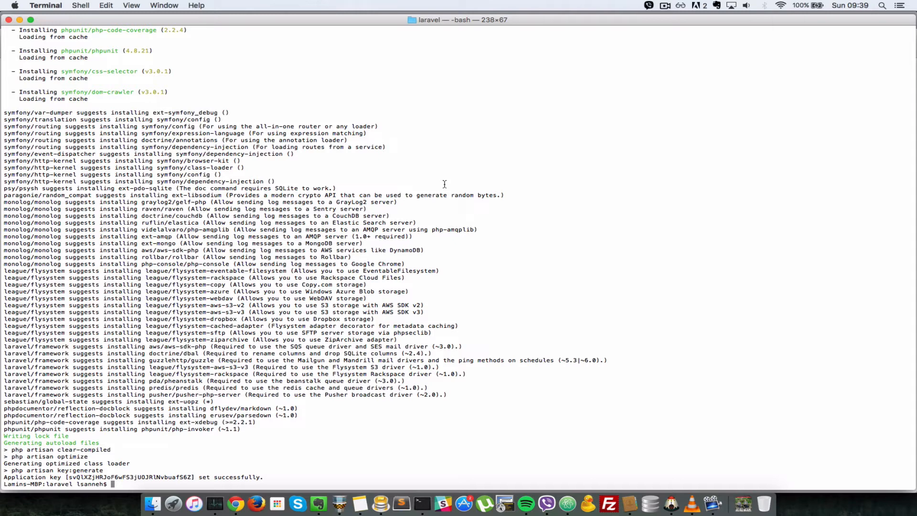
List the directory, then cd into laravel5loginregistration.dev and list its files.
type("ls")
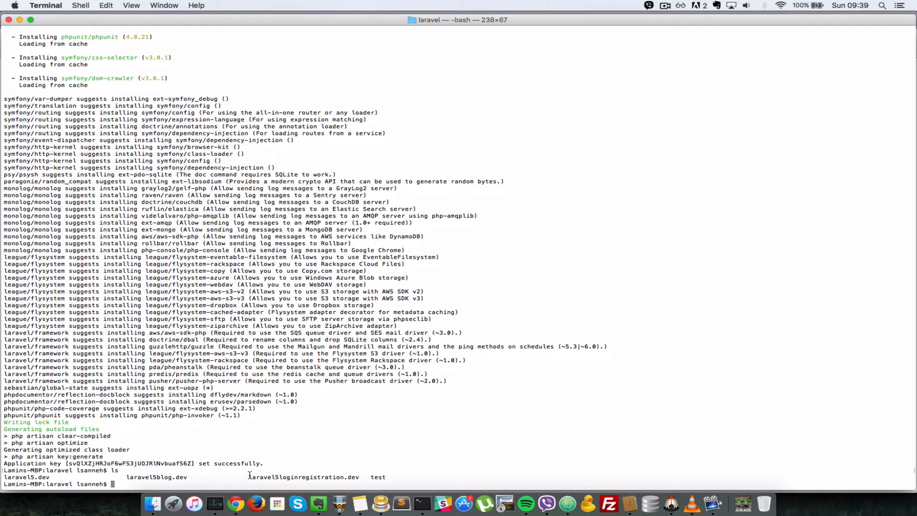
double_click(303, 476)
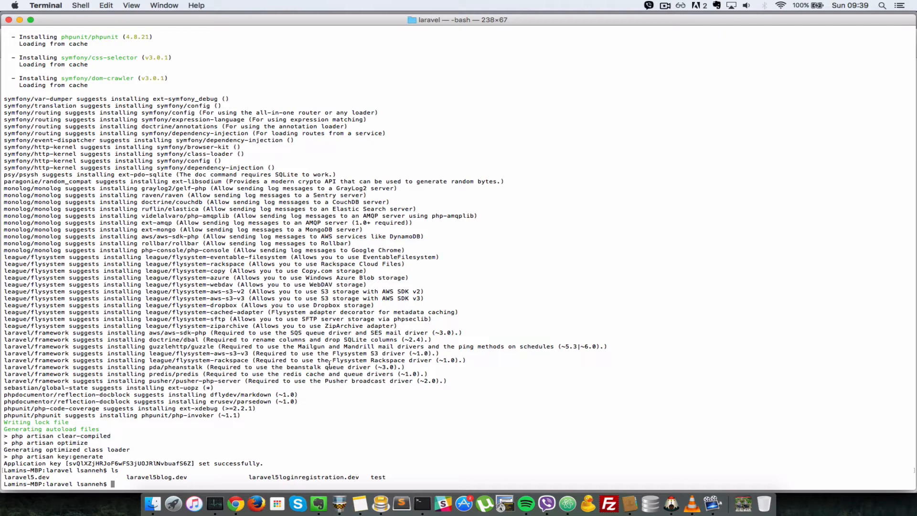
type("cd laravel5loginregistration.dev/")
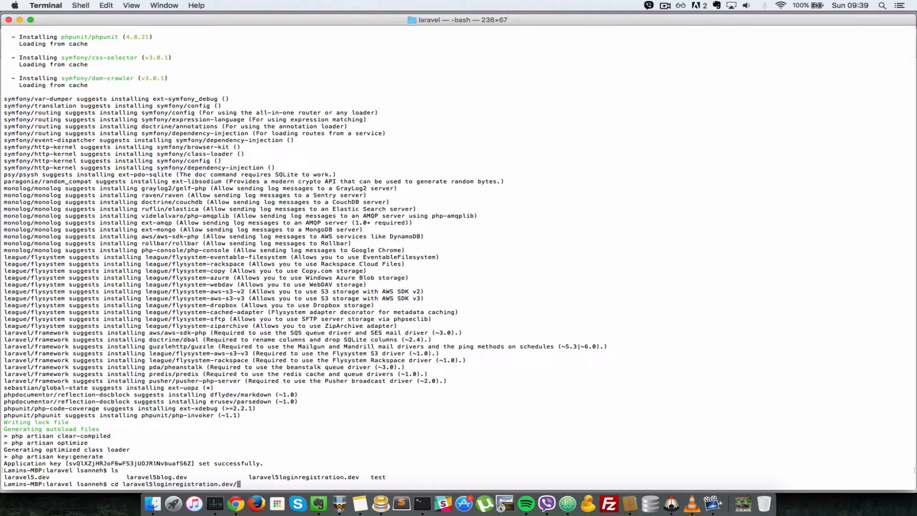
key("Return")
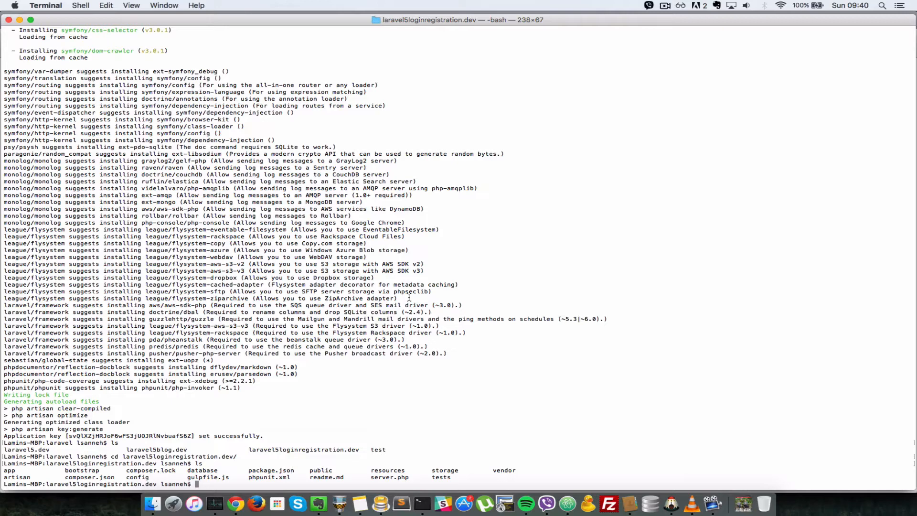
Install laravelcollective/html with composer require, then launch the project in Atom via atom.
type("com")
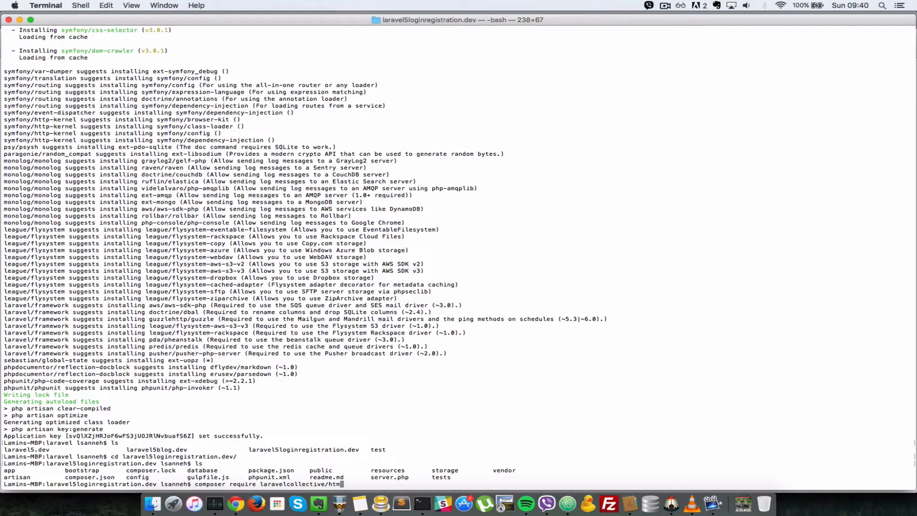
key("Return")
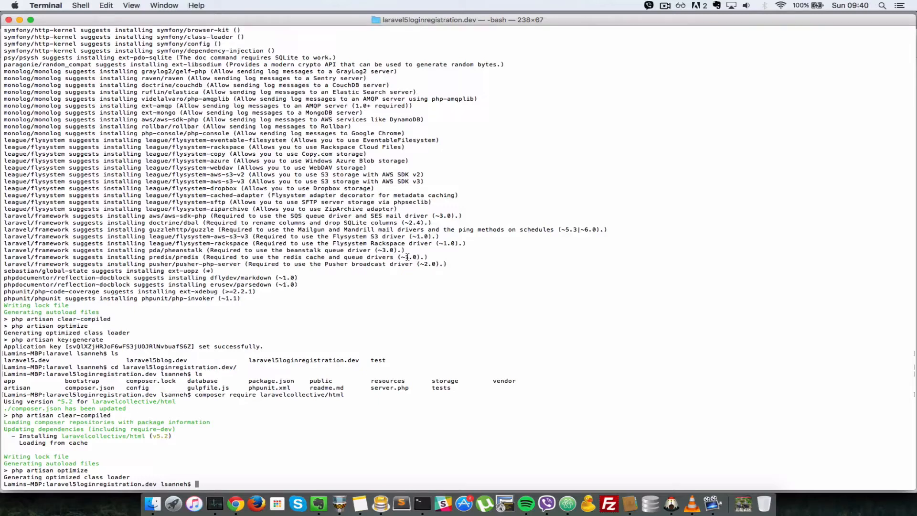
type("atom .")
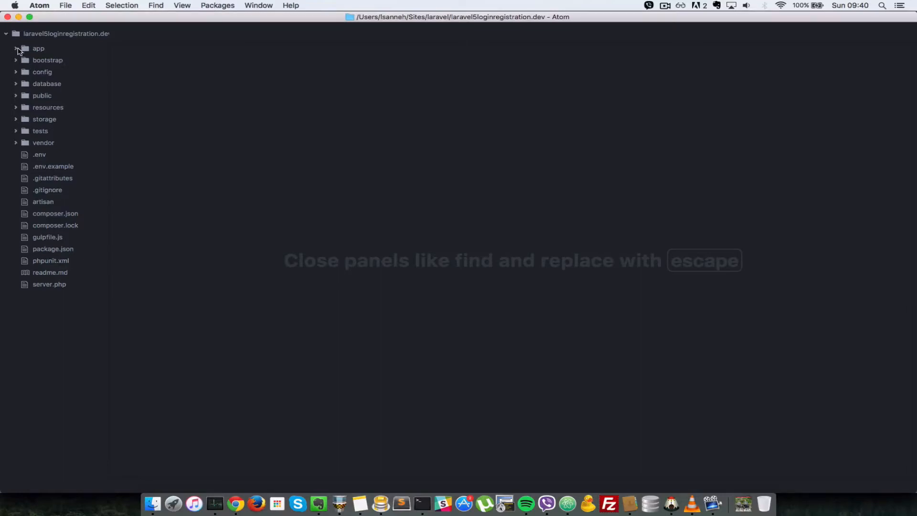
mouse_move(55, 220)
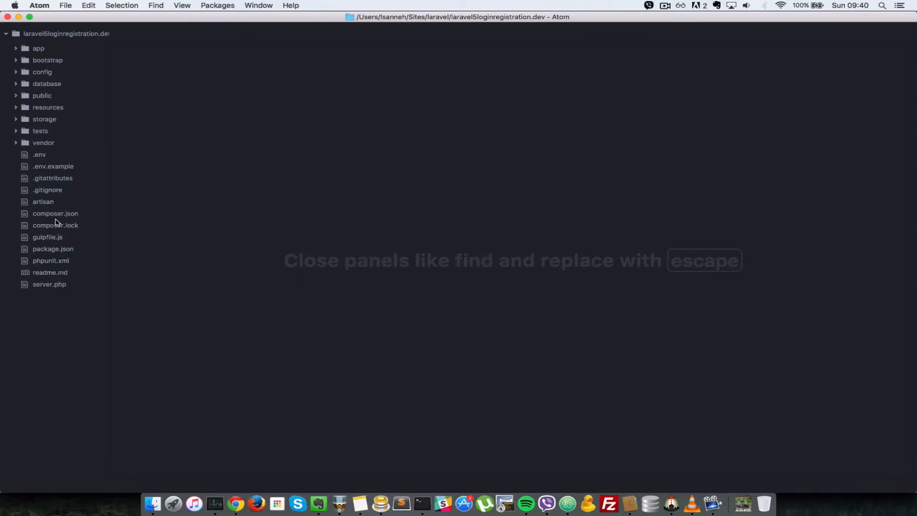
View composer.json's laravelcollective/html ^5.2 requirement, the vendor package folder and the config folder files.
left_click(56, 213)
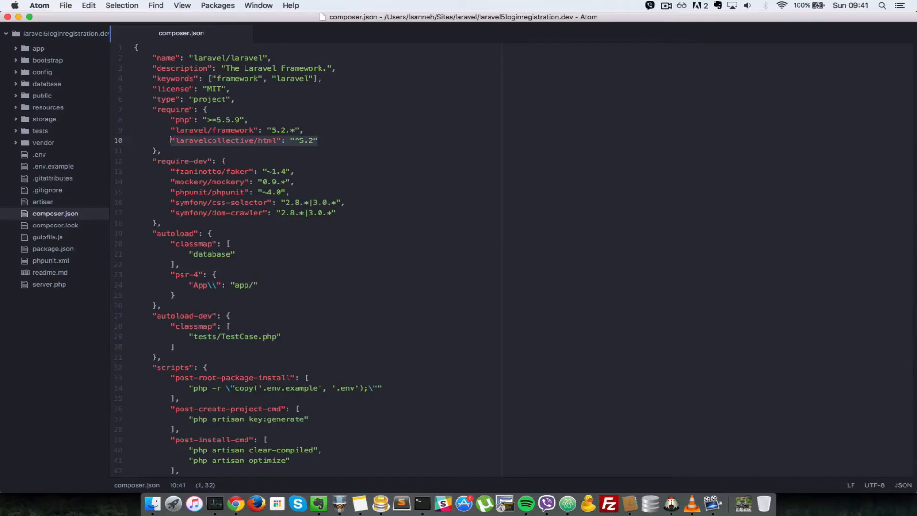
left_click(43, 143)
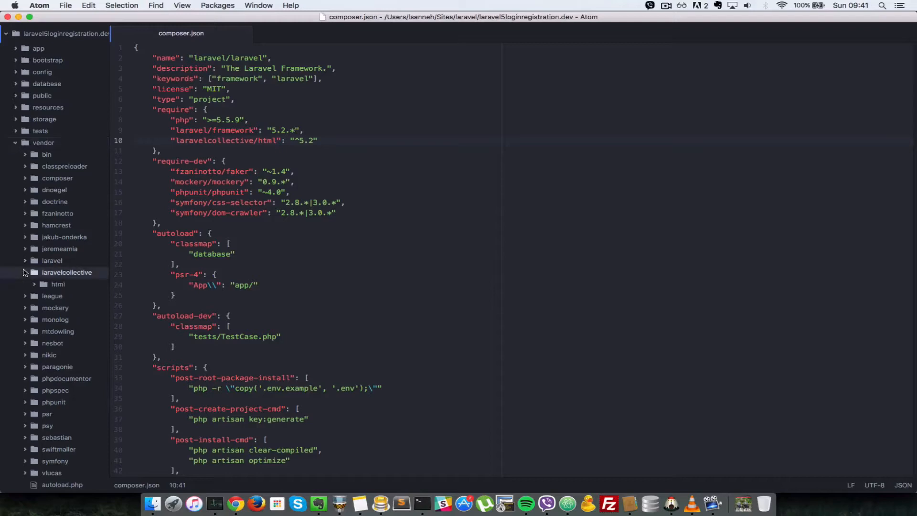
mouse_move(34, 287)
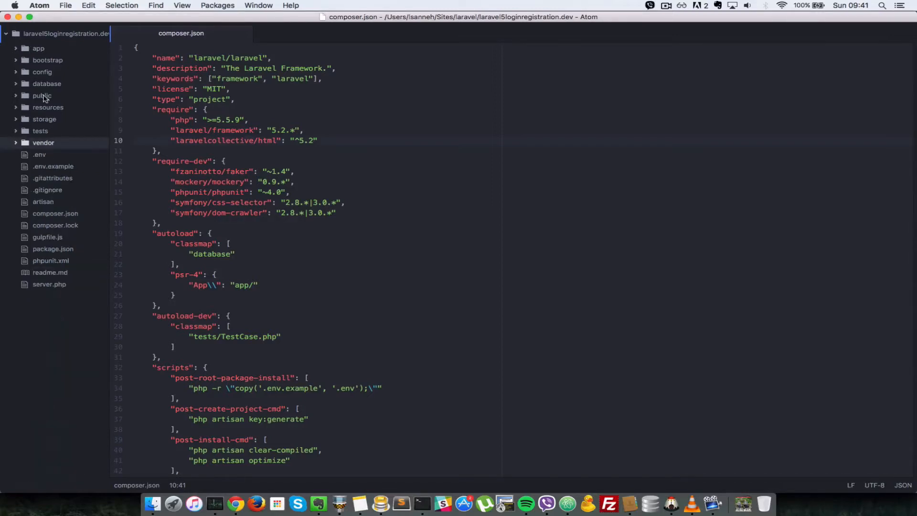
left_click(42, 72)
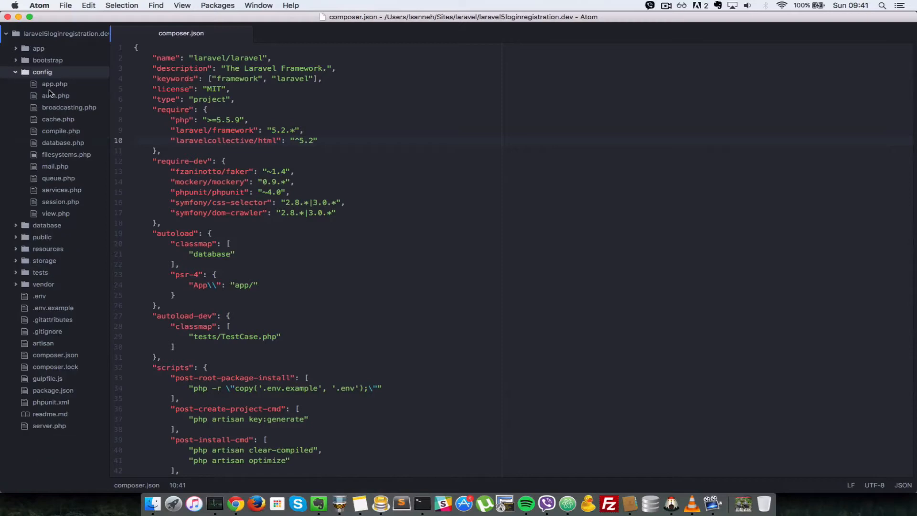
In config/app.php add Collective\Html\HtmlServiceProvider::class to providers and move to the aliases list end.
left_click(53, 84)
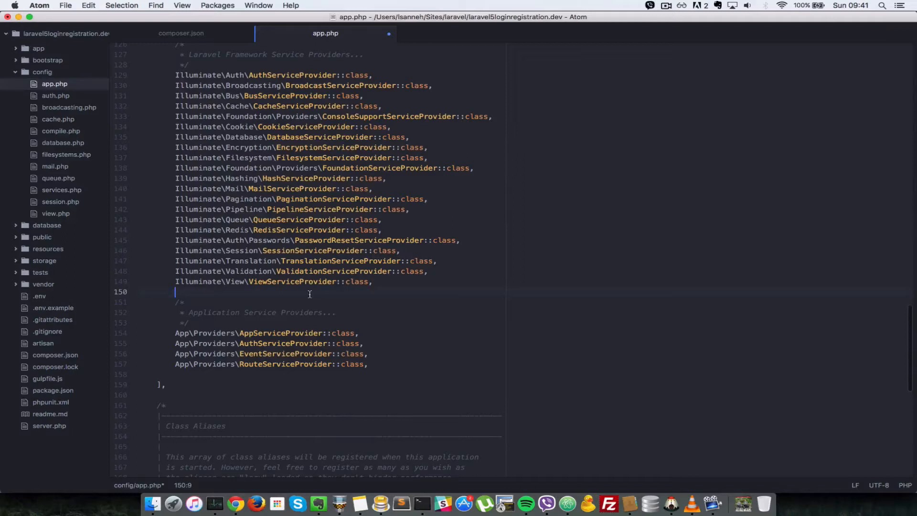
mouse_move(309, 293)
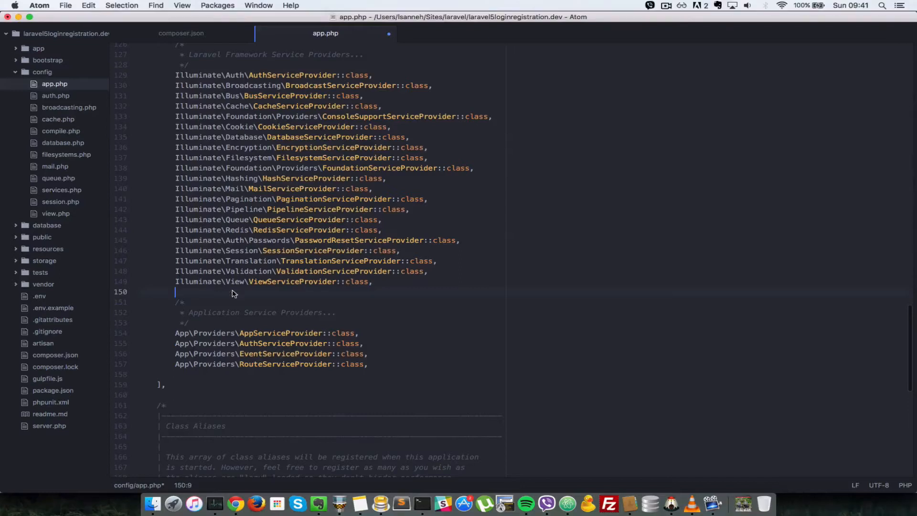
type("Collective\\Html\\HtmlServiceProvider::class,")
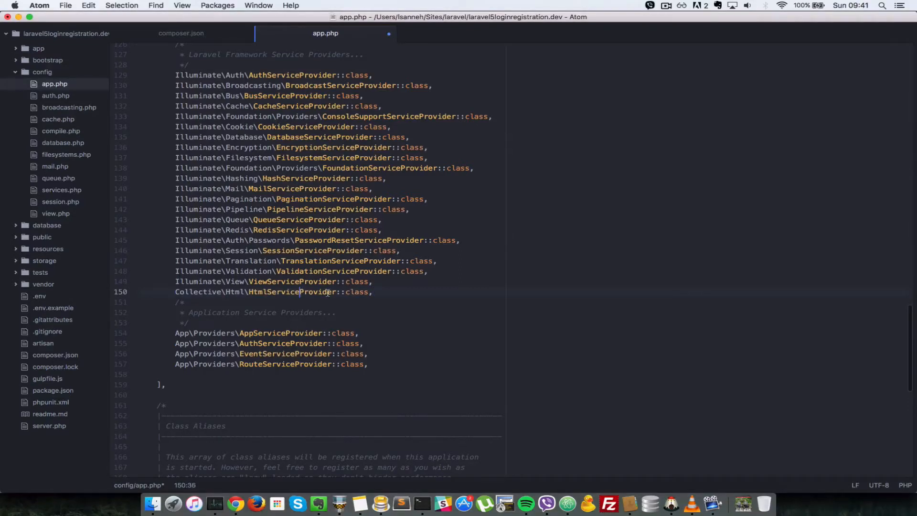
scroll("down", 3)
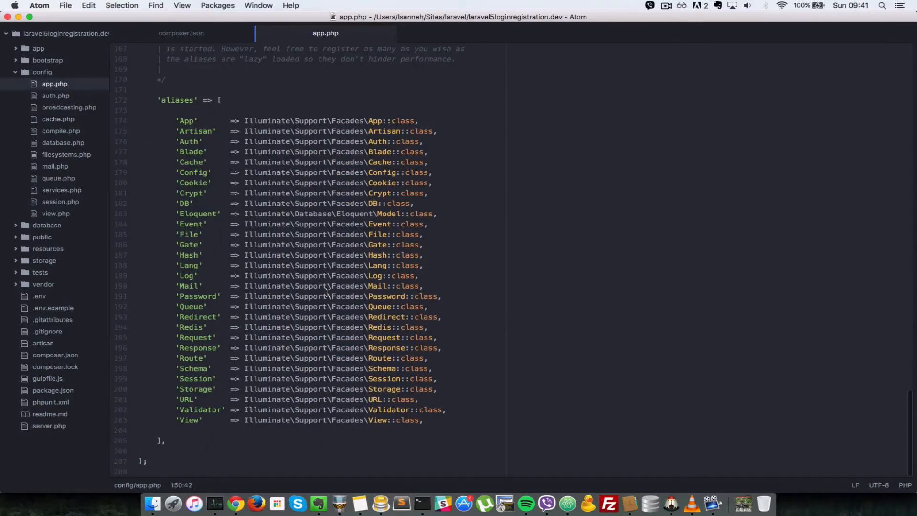
left_click(176, 430)
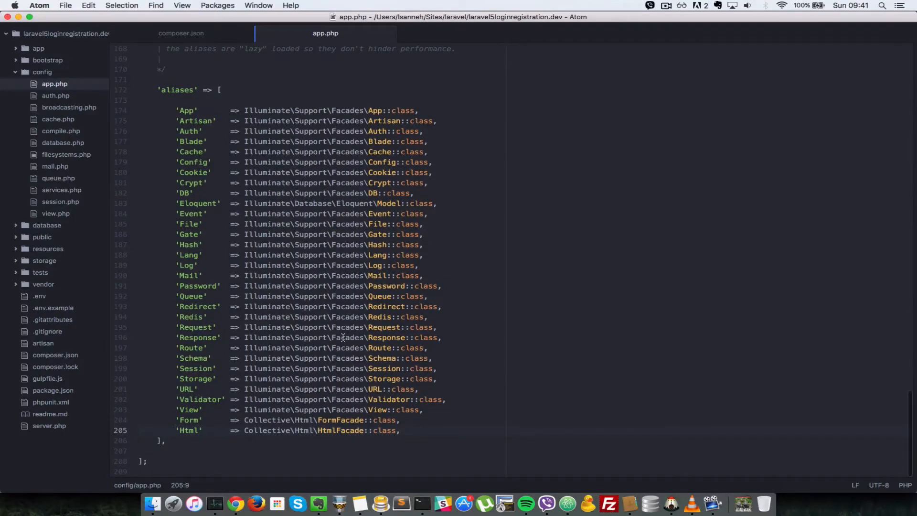
left_click(175, 430)
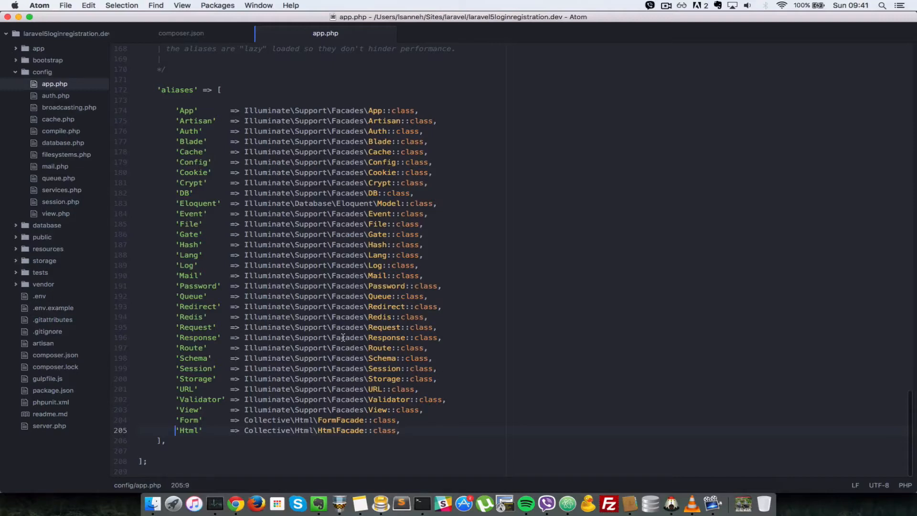
mouse_move(512, 214)
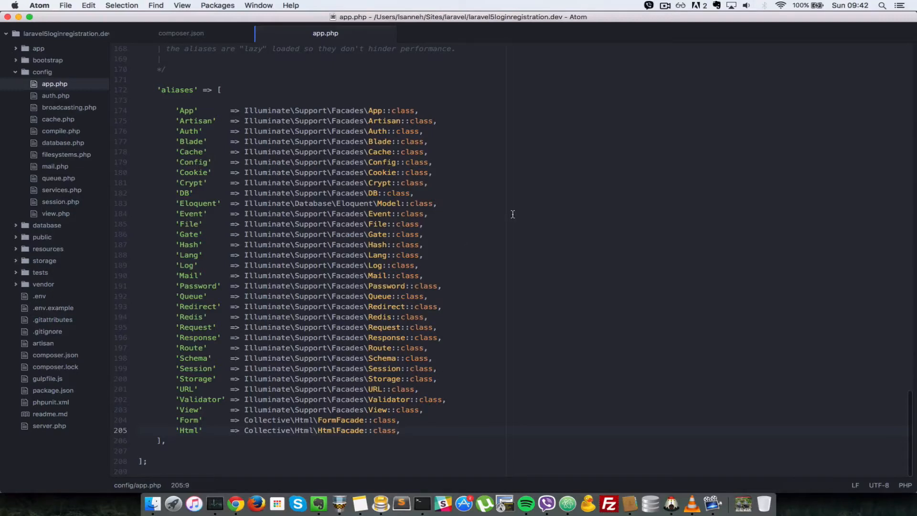
mouse_move(380, 503)
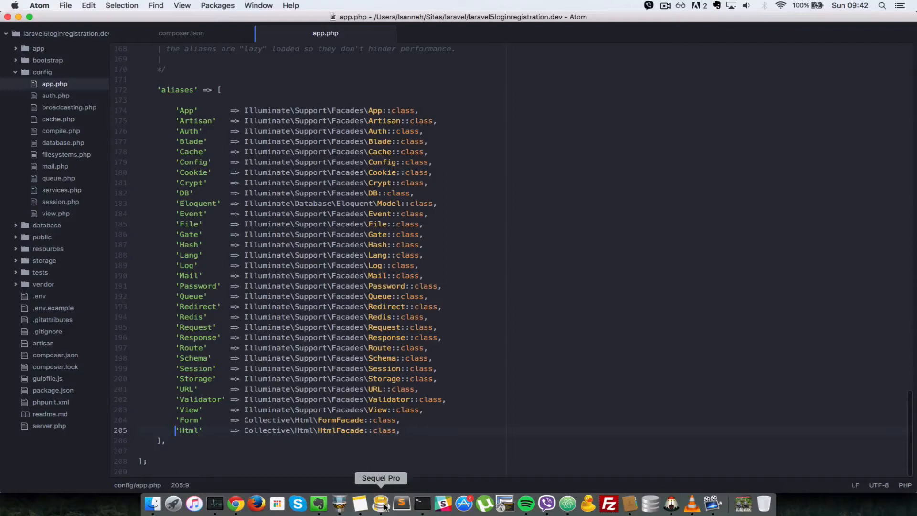
Finish the Collective\Html\HtmlFacade alias, then add a MySQL database named laravel5loginregistration in Sequel Pro.
left_click(380, 503)
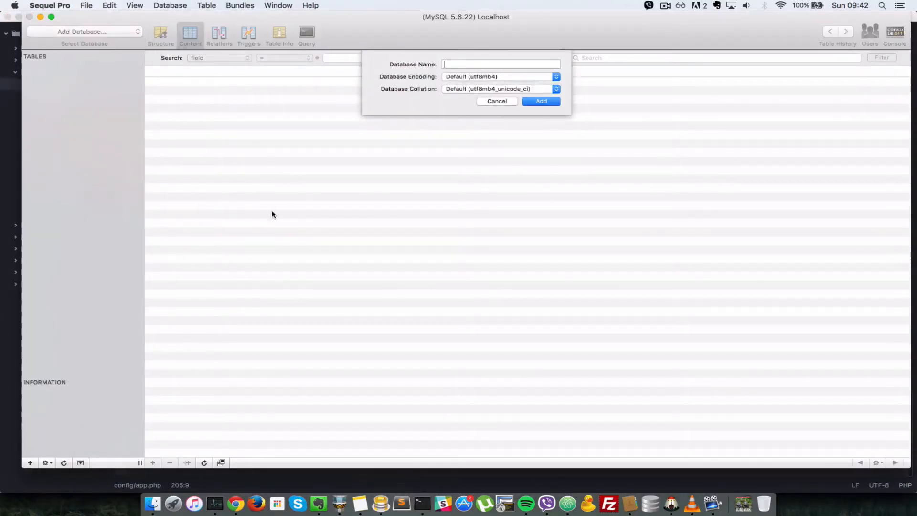
mouse_move(389, 178)
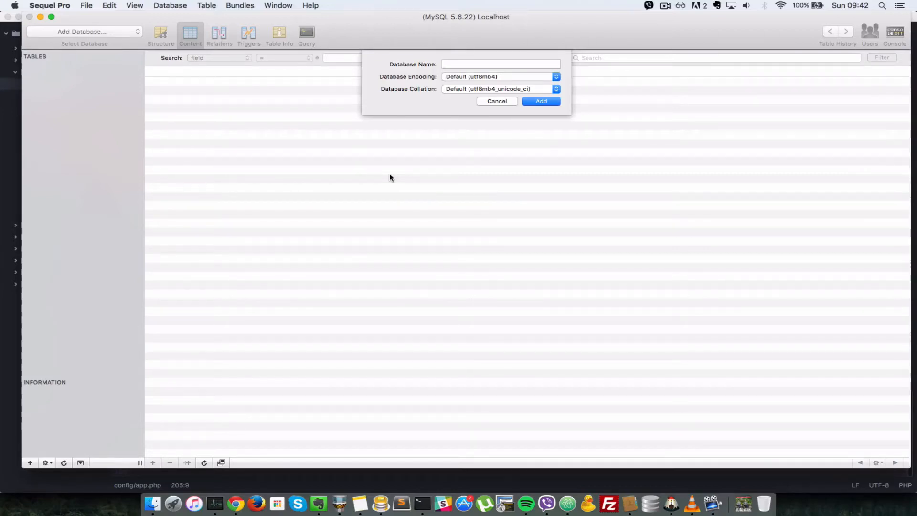
type("=> Collective\\Html\\HtmlFacade::class,")
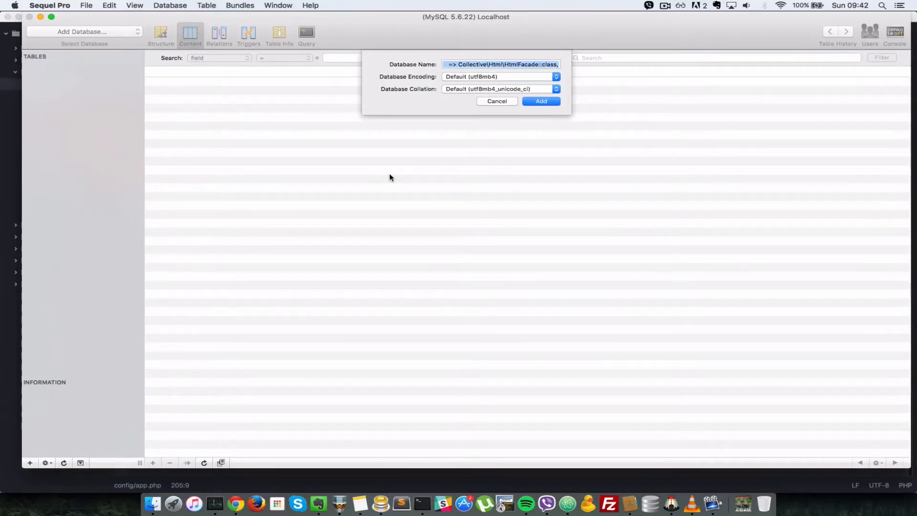
type("laravel5")
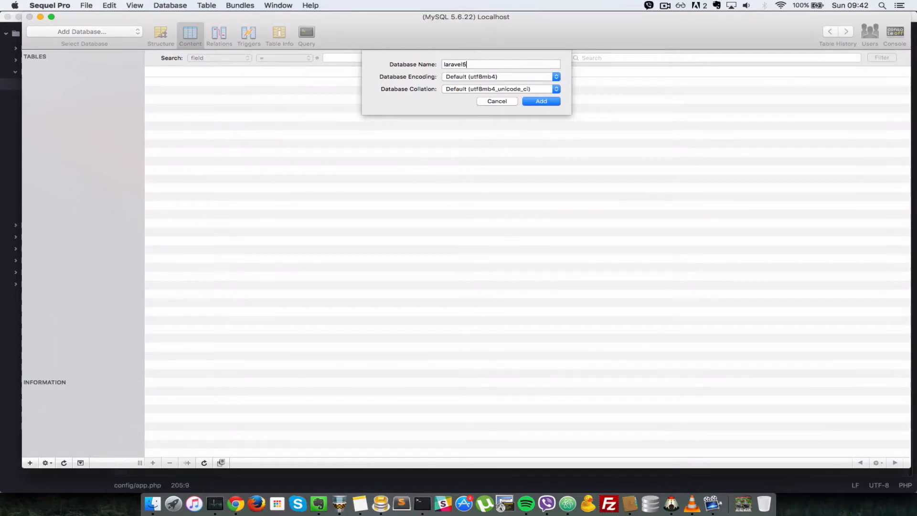
type("loginregistration")
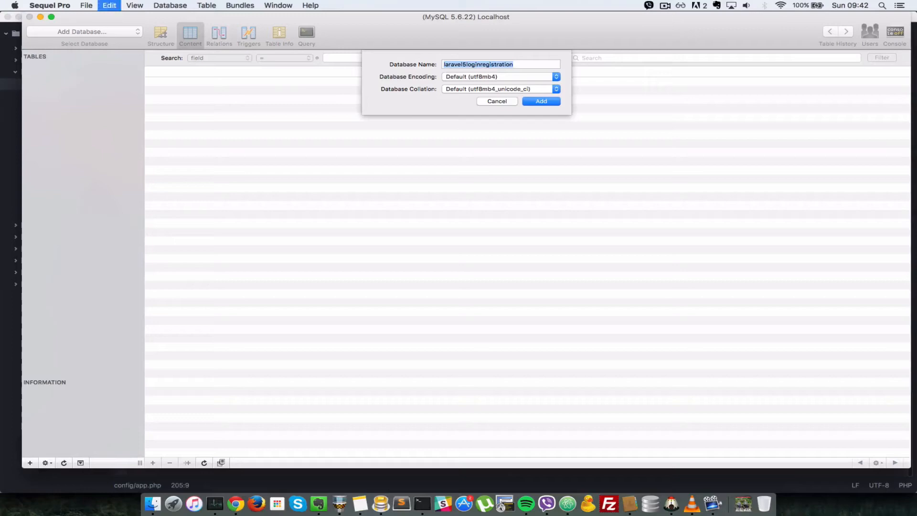
left_click(539, 101)
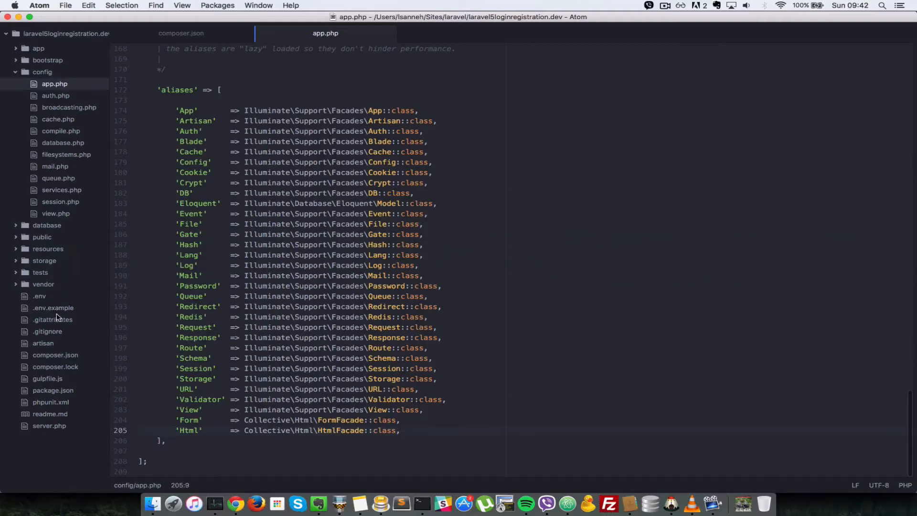
left_click(39, 296)
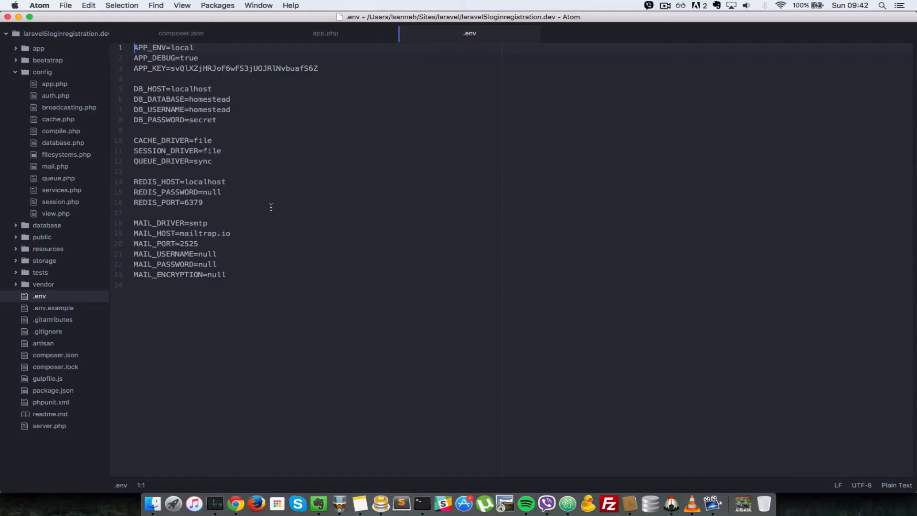
mouse_move(245, 130)
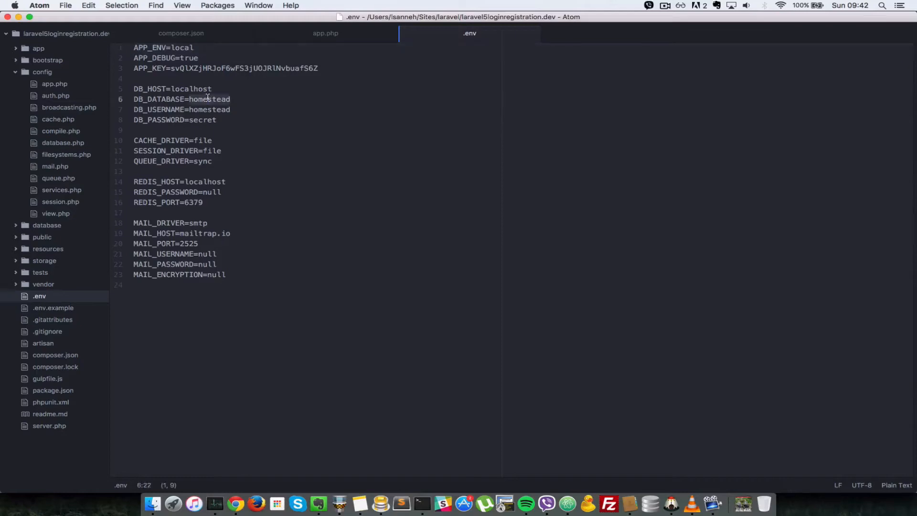
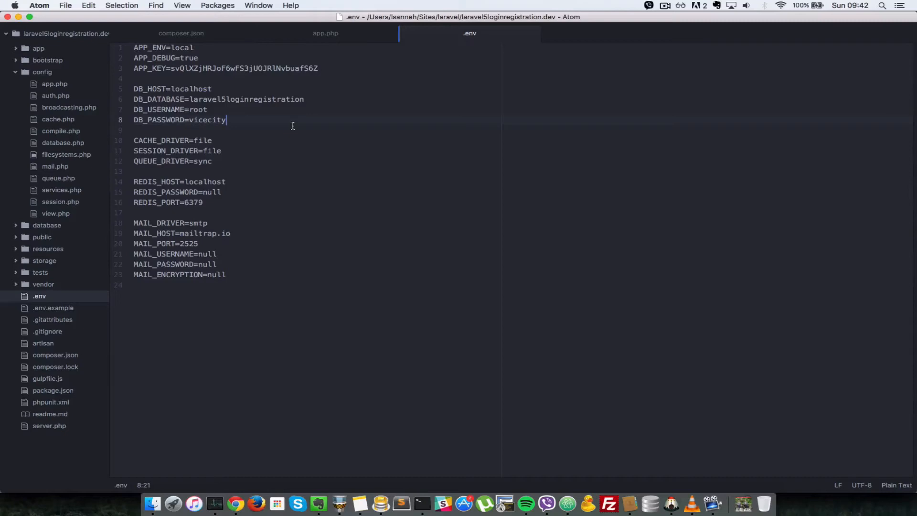
mouse_move(356, 174)
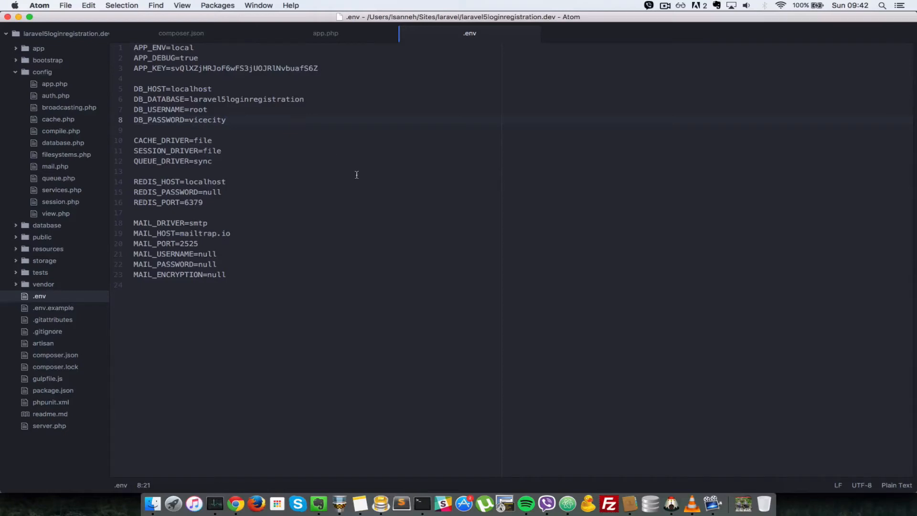
left_click(228, 120)
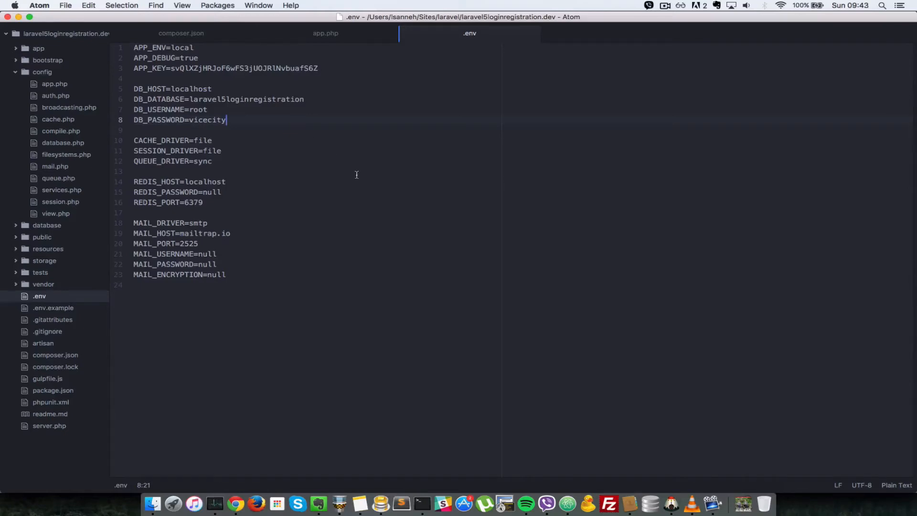
mouse_move(442, 325)
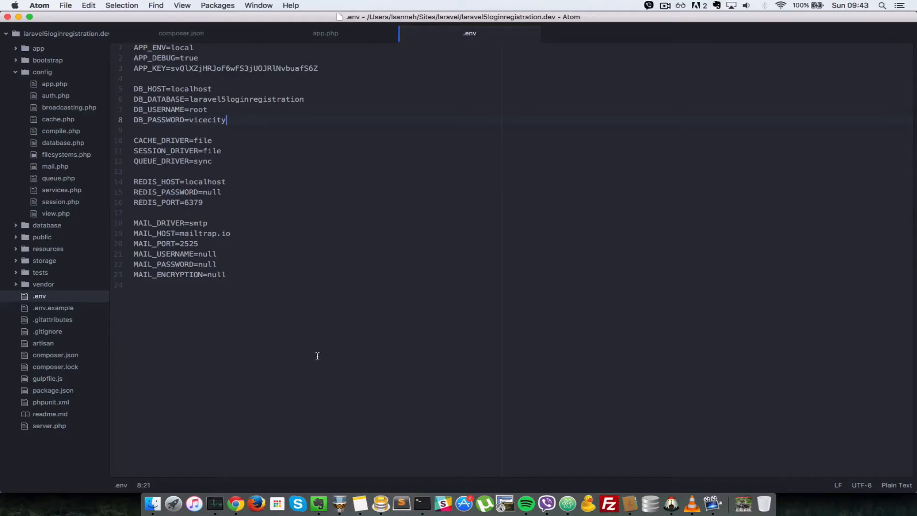
mouse_move(309, 212)
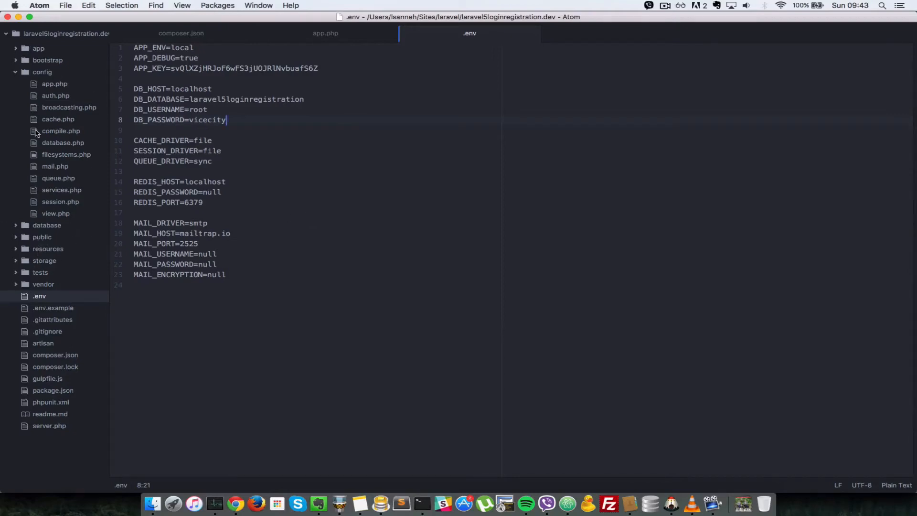
mouse_move(242, 480)
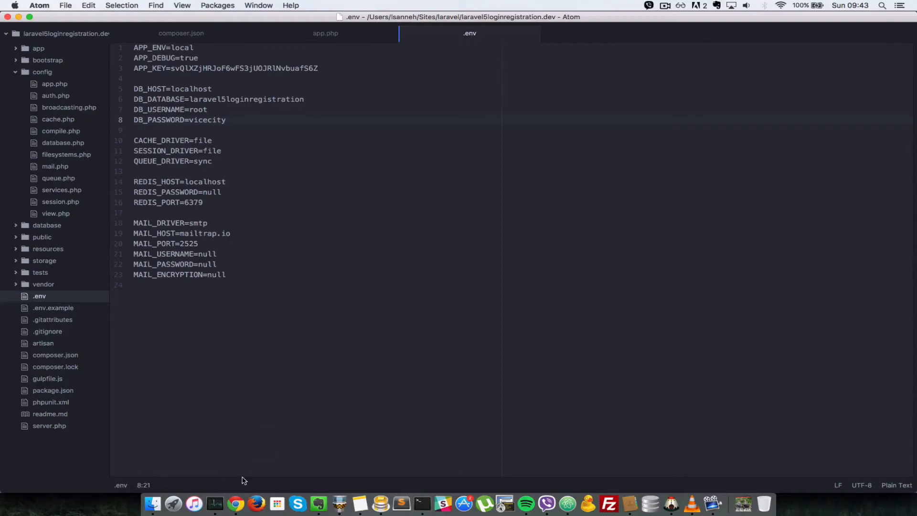
left_click(226, 119)
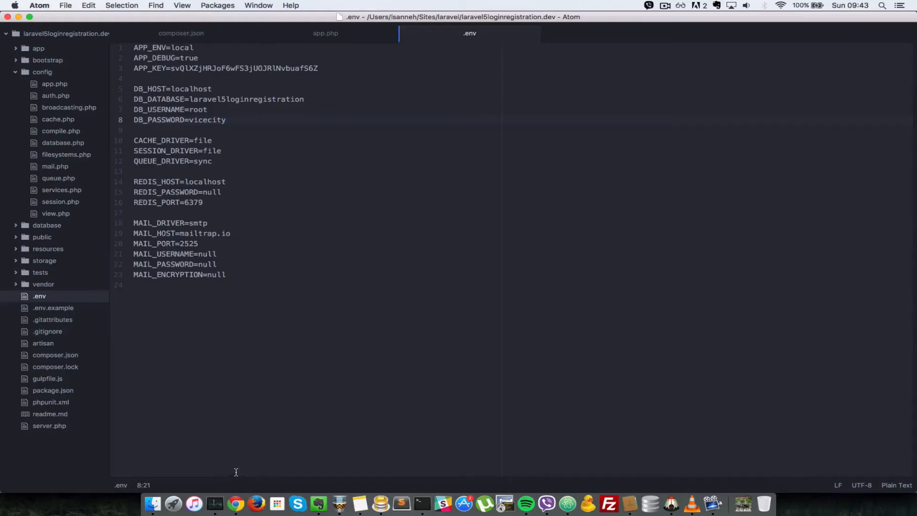
left_click(235, 503)
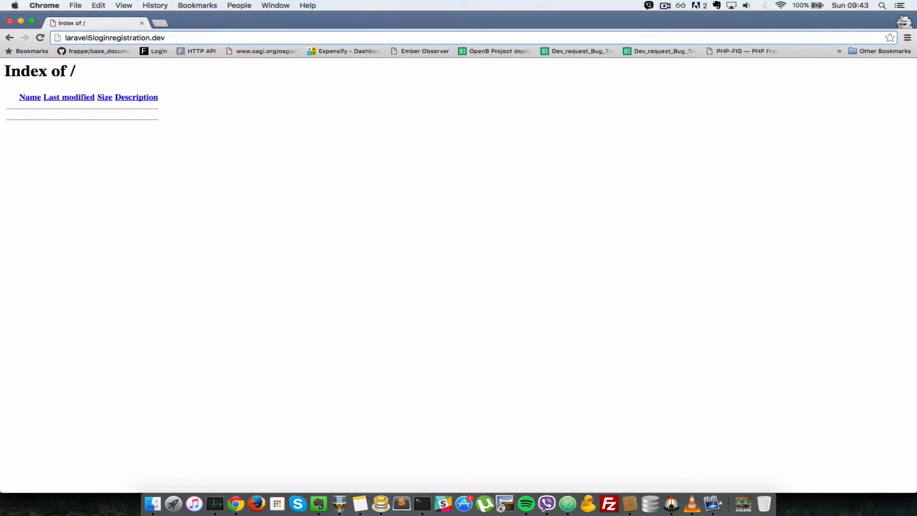
Select the laravel5loginregistration.dev address in Chrome, glancing at Terminal and back.
left_click(115, 37)
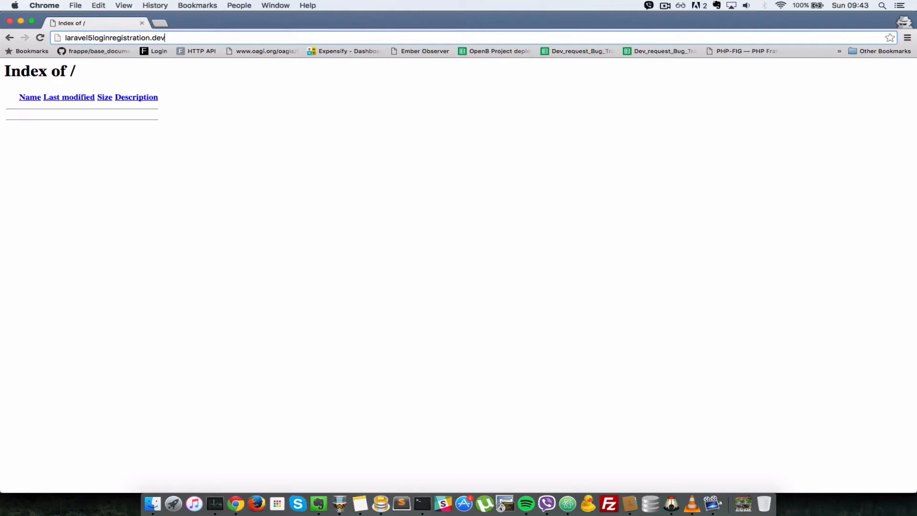
mouse_move(421, 503)
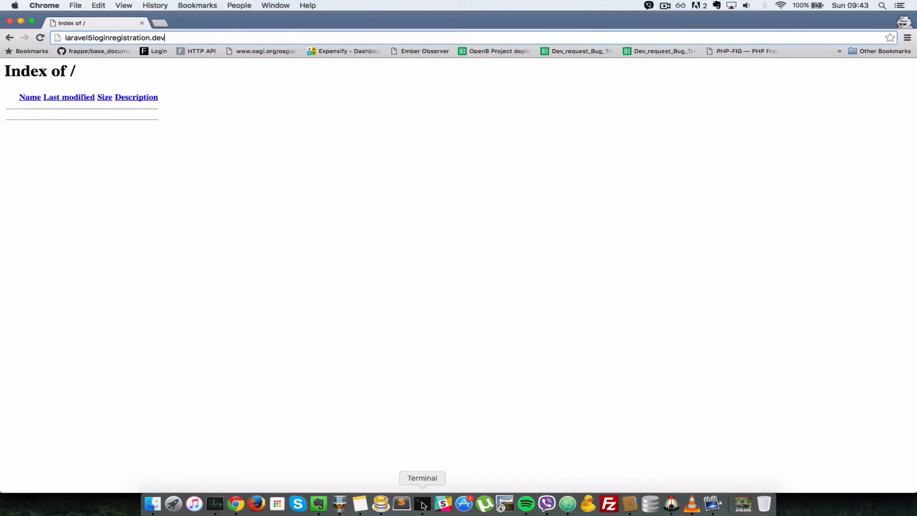
left_click(421, 503)
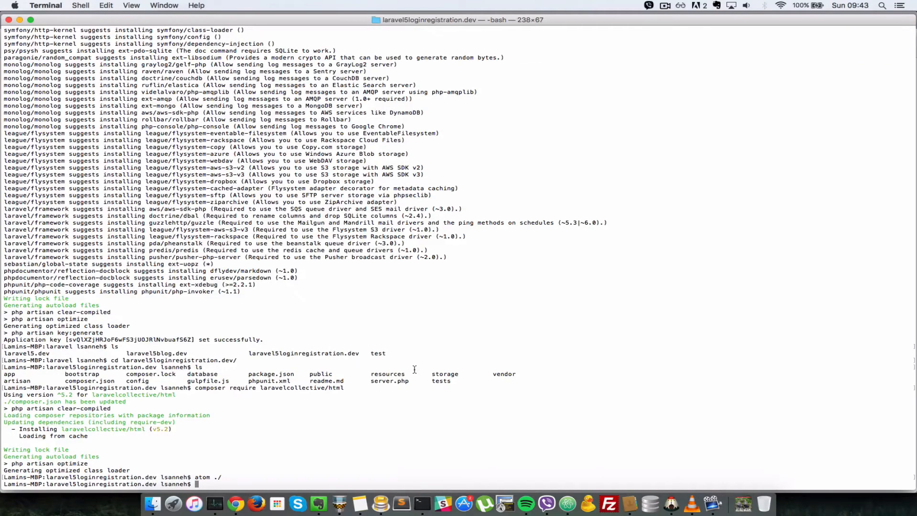
left_click(235, 503)
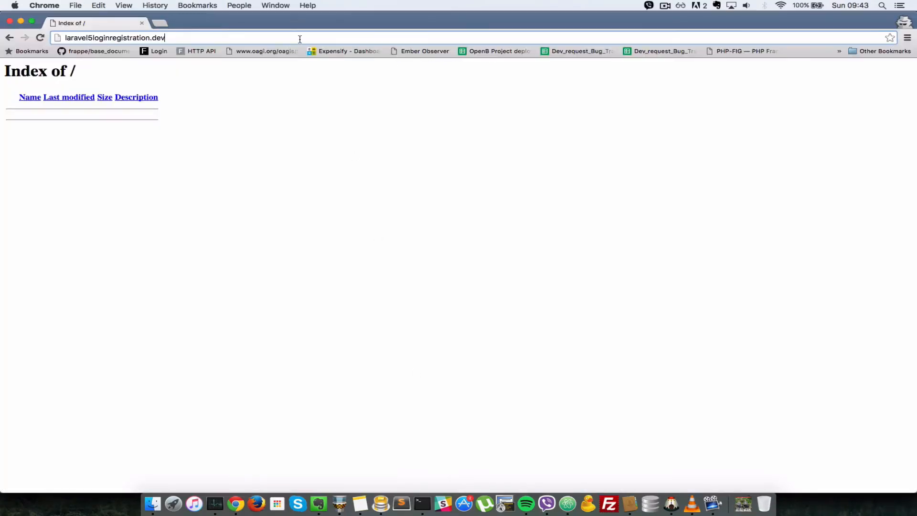
Load the site to a 500 error, then locate storage and expand bootstrap/cache in the Atom tree.
key("Return")
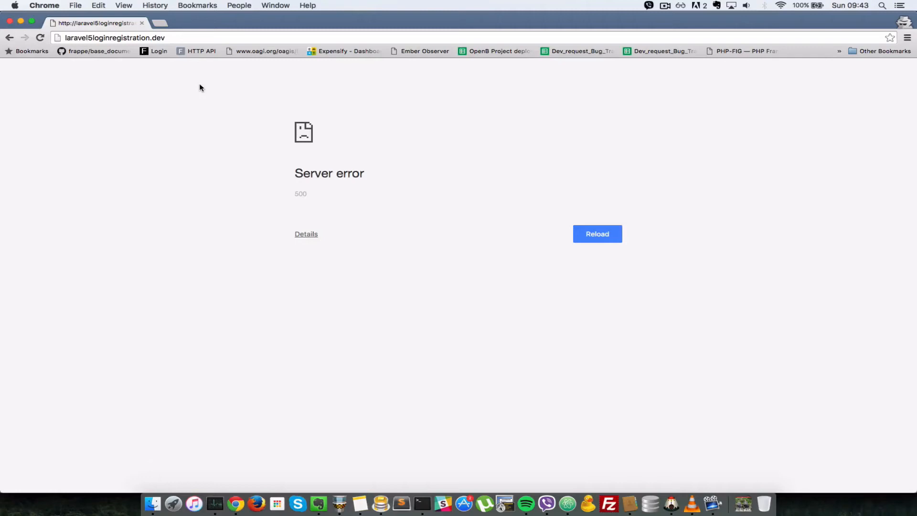
mouse_move(229, 118)
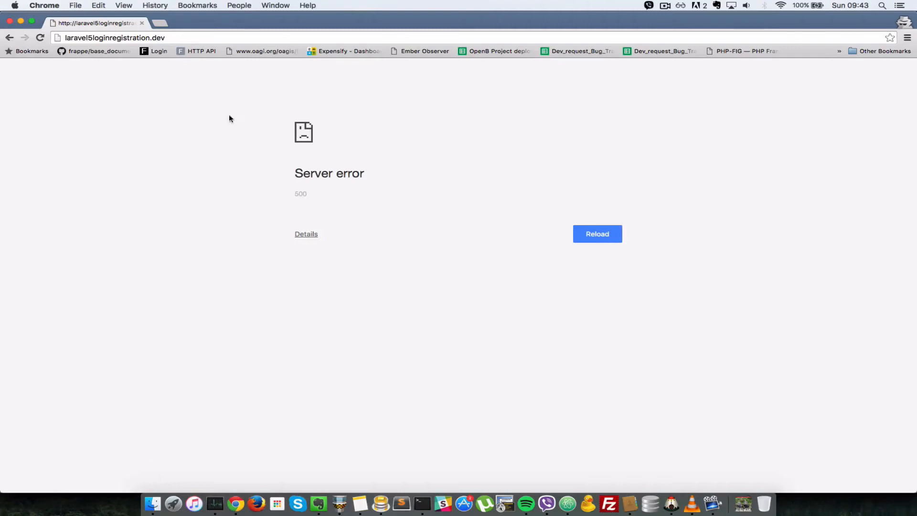
mouse_move(565, 480)
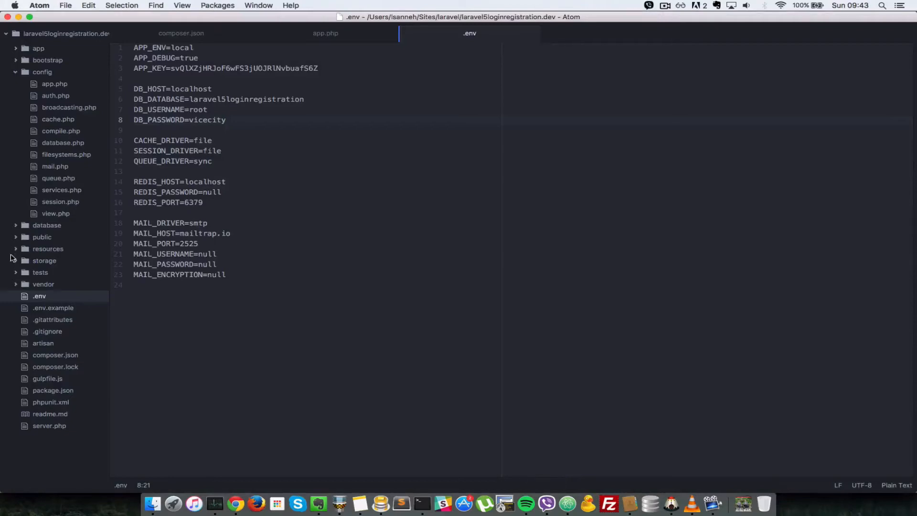
left_click(45, 259)
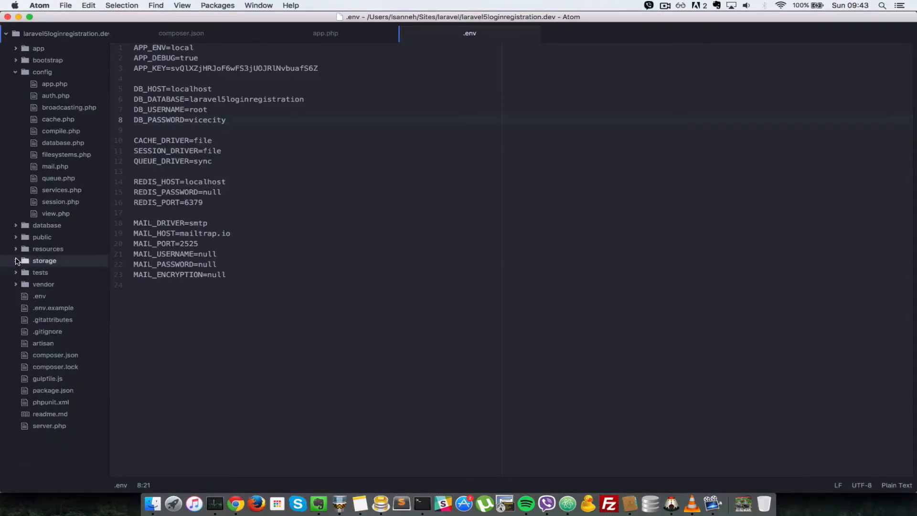
left_click(284, 264)
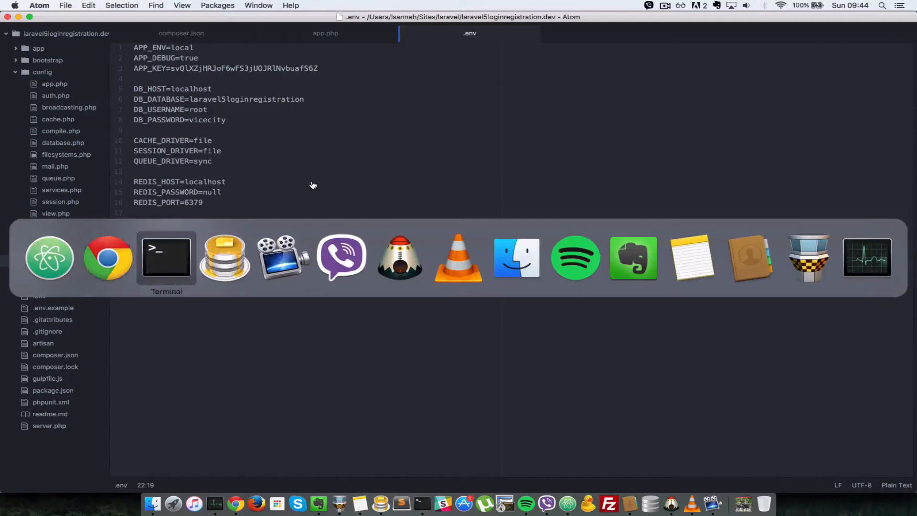
left_click(166, 256)
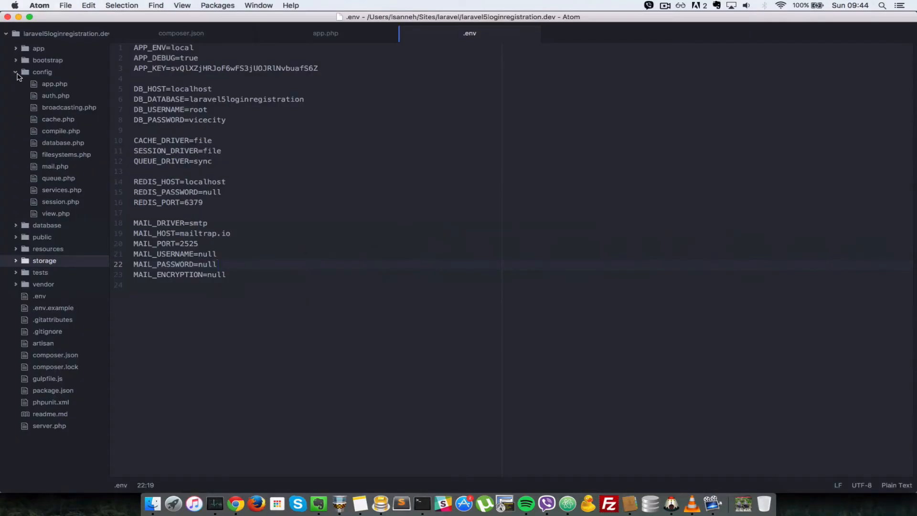
left_click(47, 60)
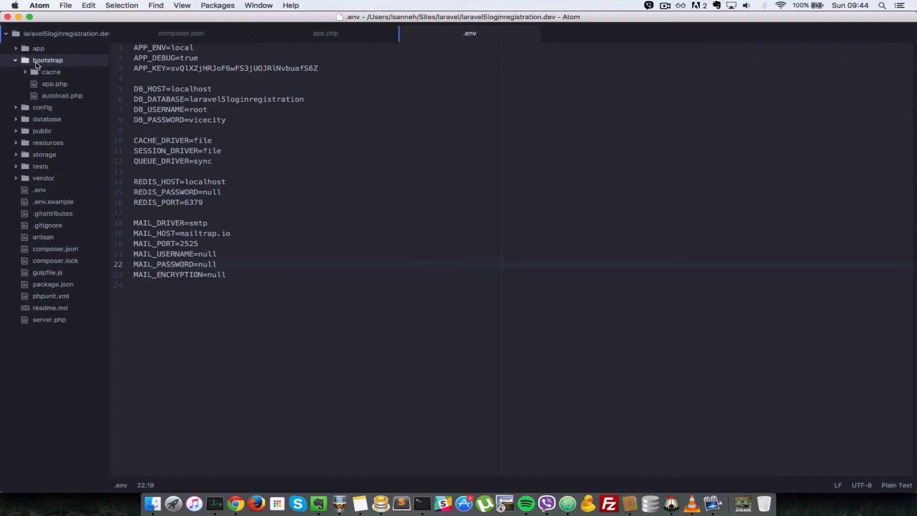
left_click(51, 71)
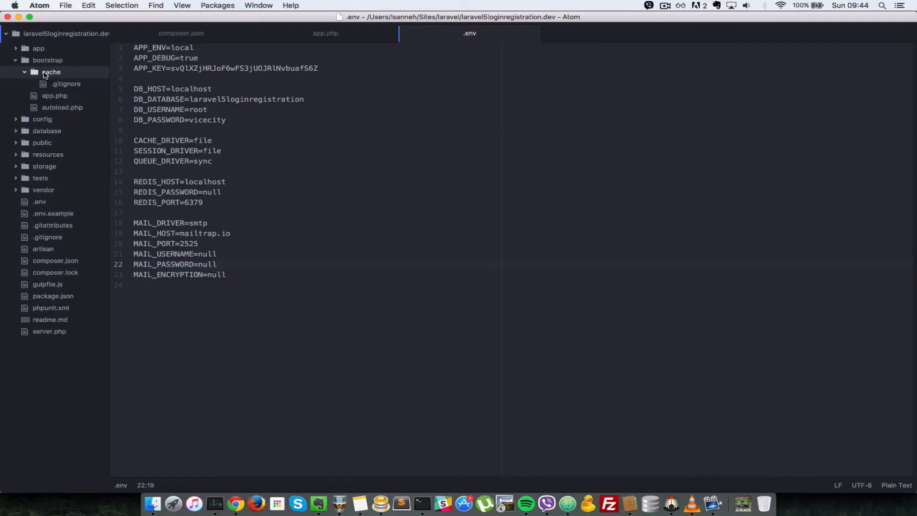
mouse_move(46, 169)
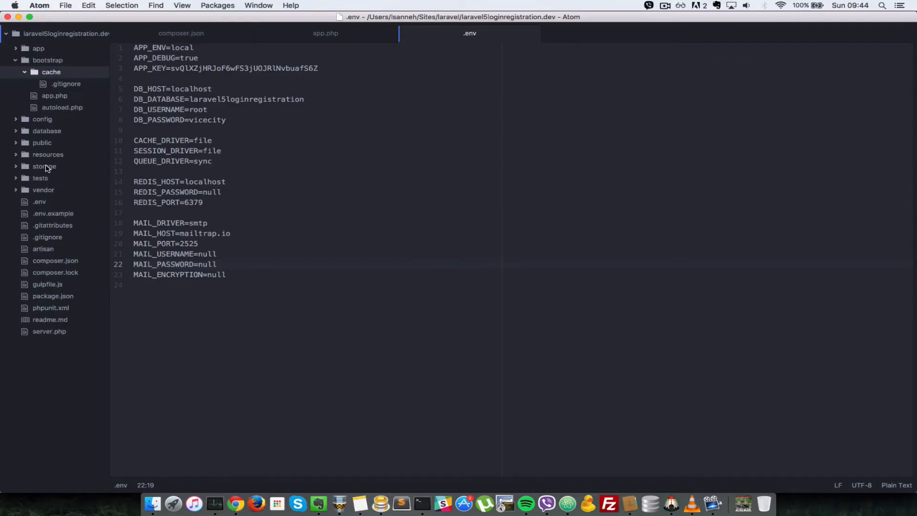
In Terminal run chmod -R 777 storage/ bootstrap/cache/ to make both folders writable.
left_click(420, 503)
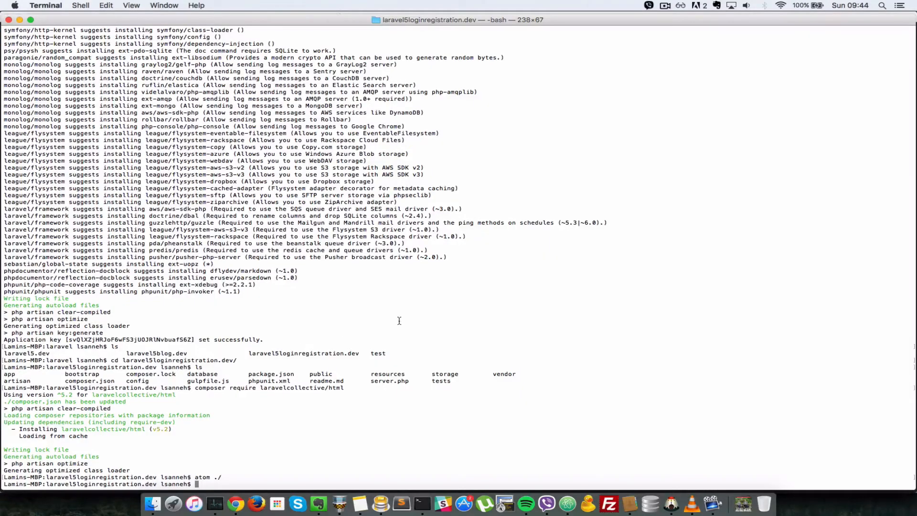
type("cho")
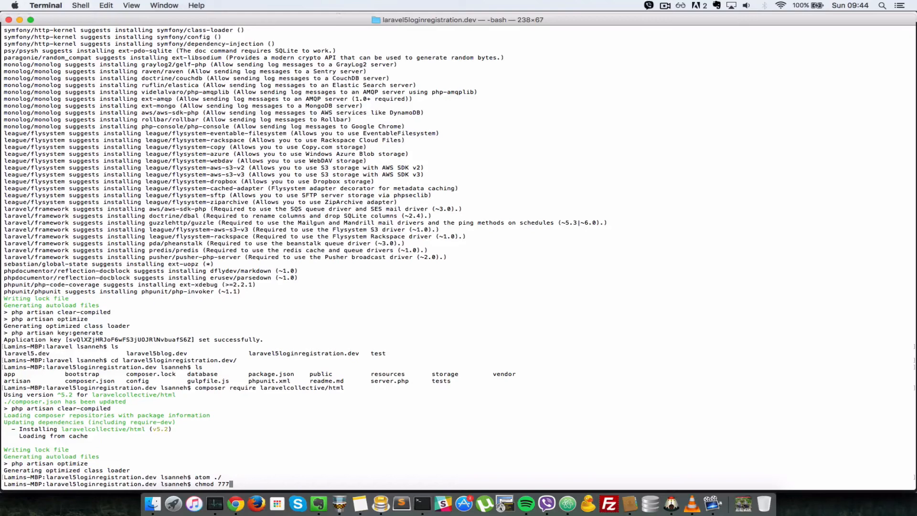
type("-R")
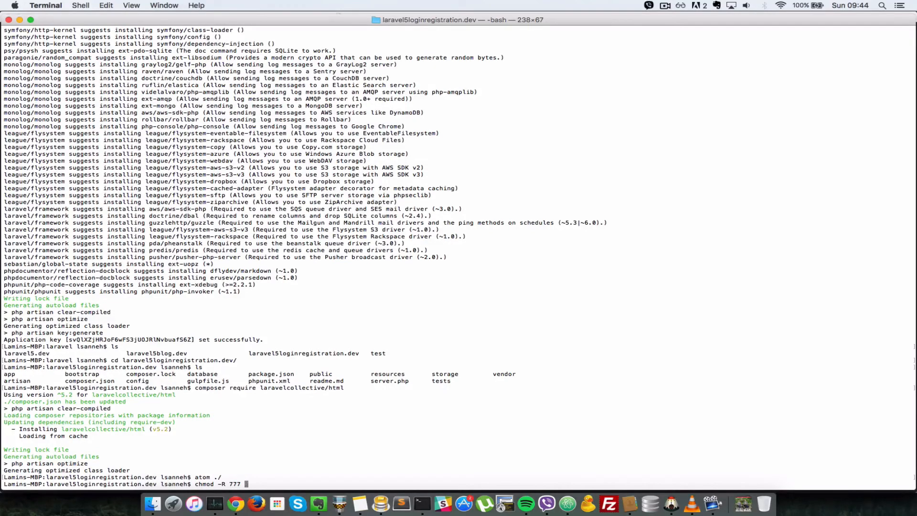
type("storage/")
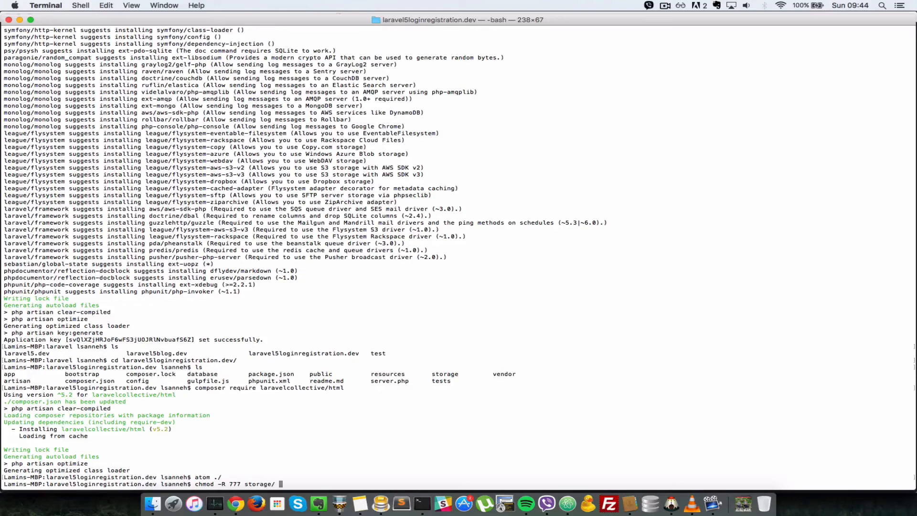
type("boos")
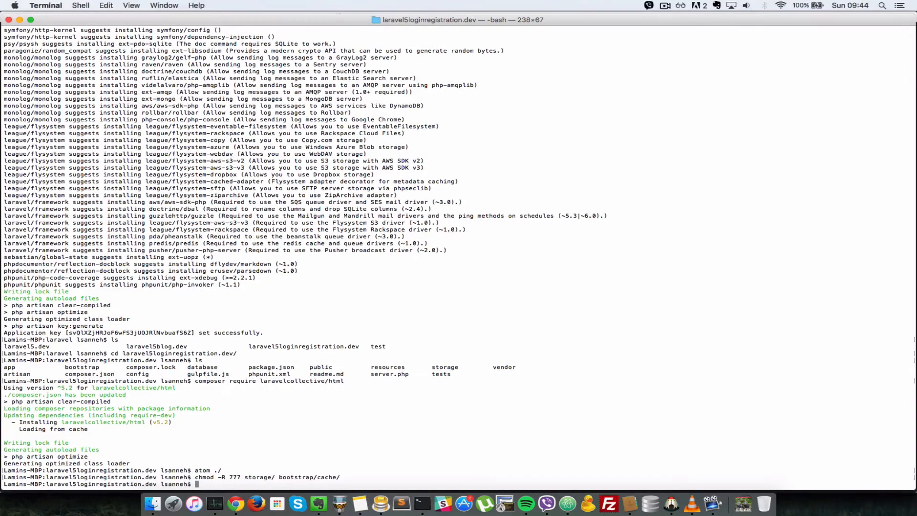
Reload laravel5loginregistration.dev in Chrome to see the welcome page, then check the empty database in Sequel Pro.
left_click(235, 502)
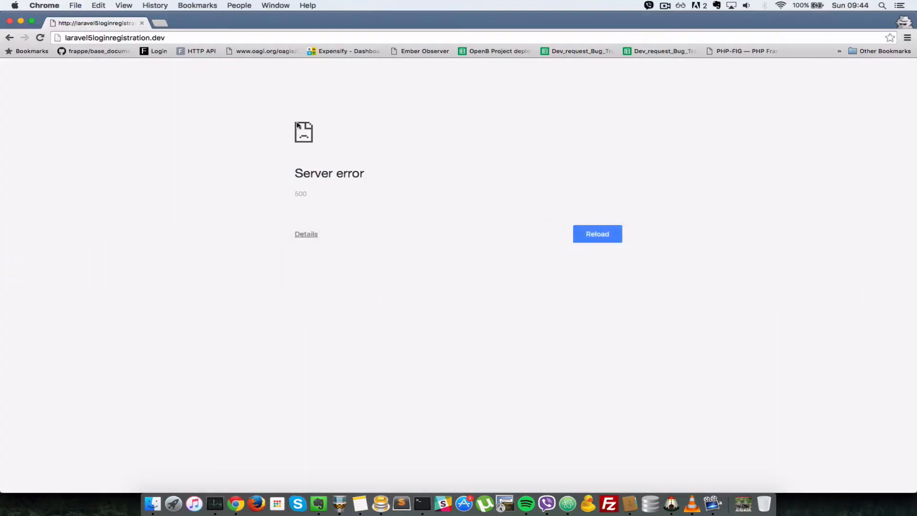
left_click(596, 233)
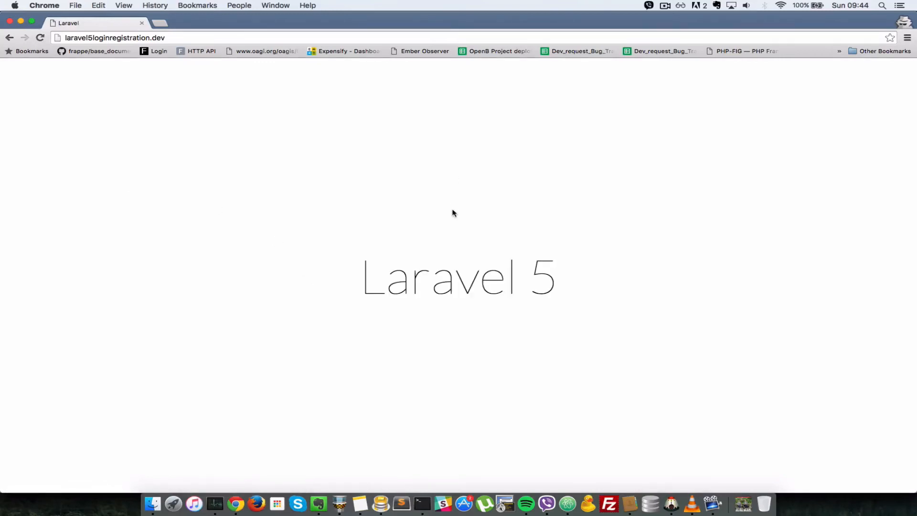
mouse_move(440, 345)
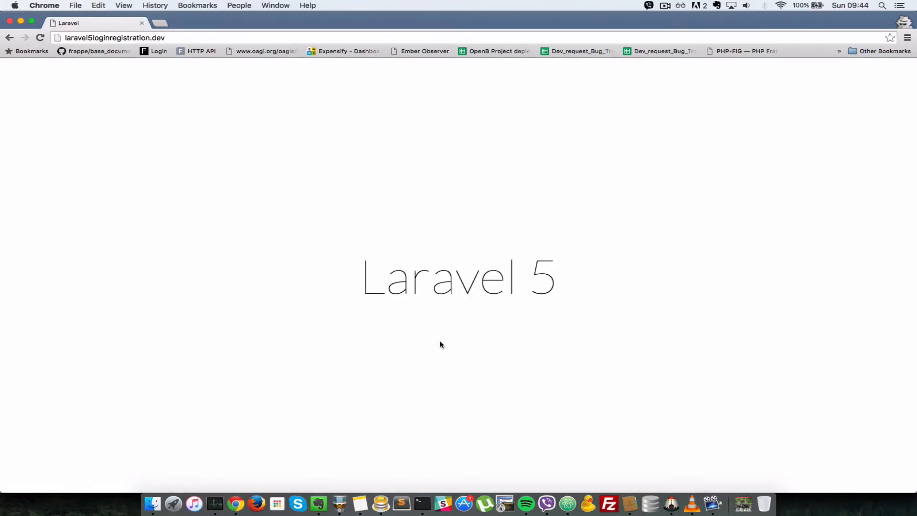
mouse_move(441, 391)
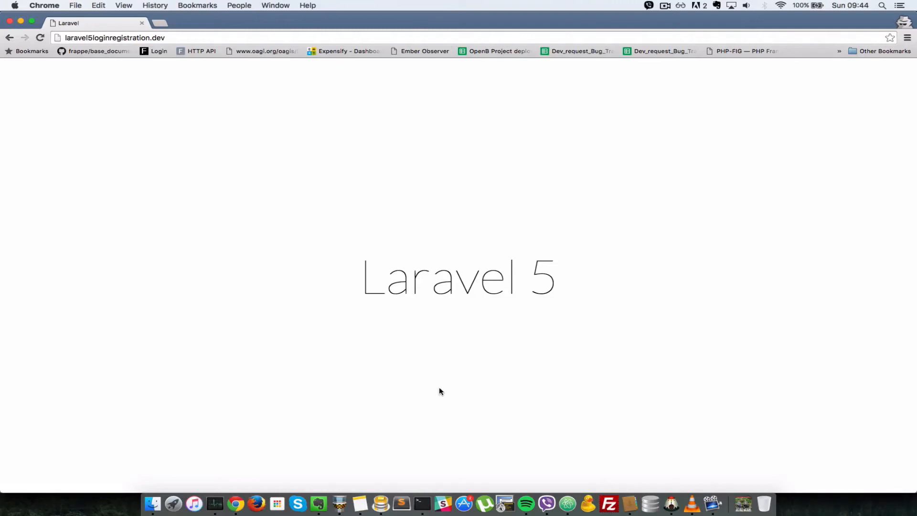
mouse_move(379, 488)
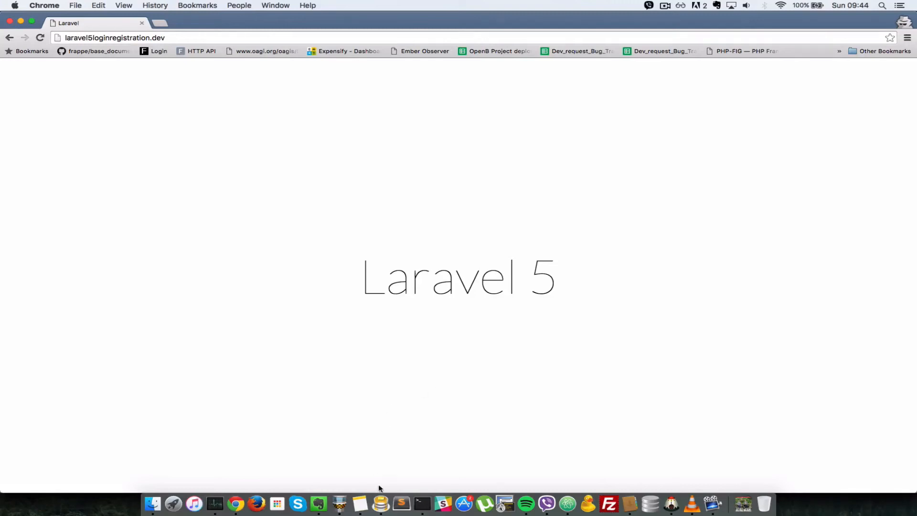
mouse_move(360, 279)
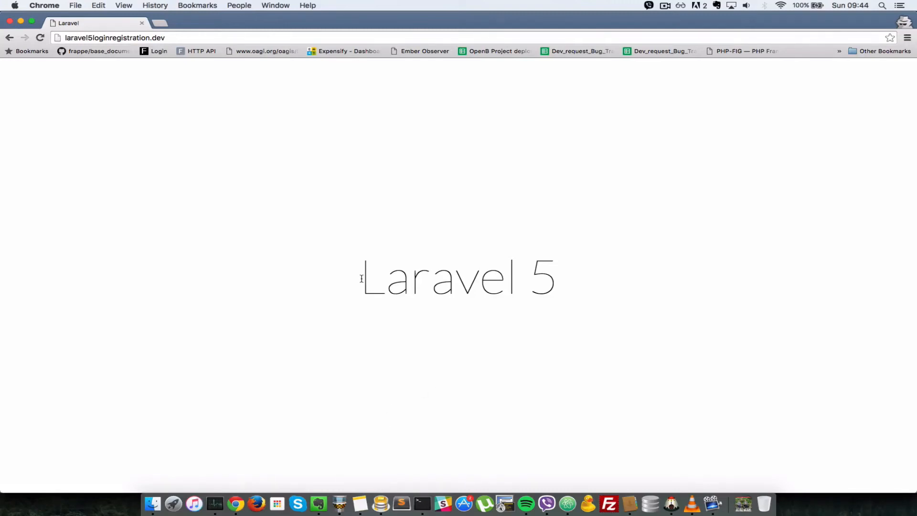
mouse_move(380, 503)
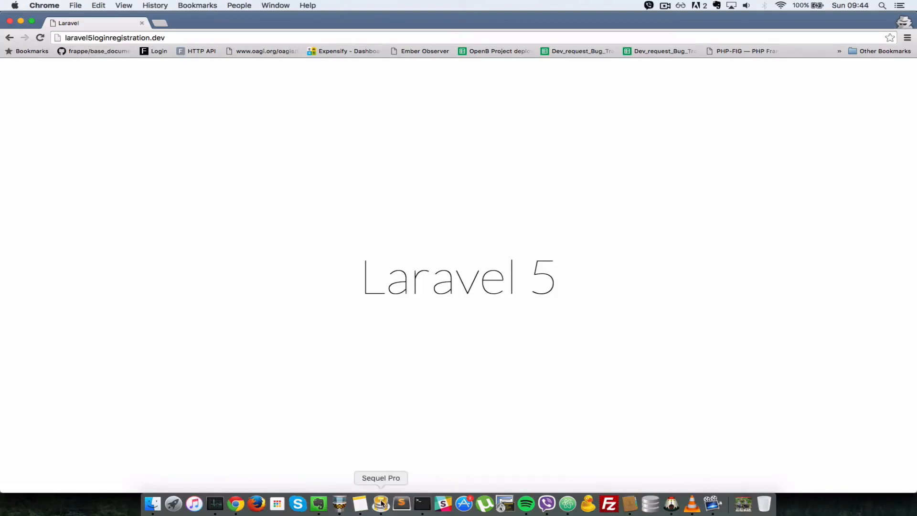
left_click(381, 503)
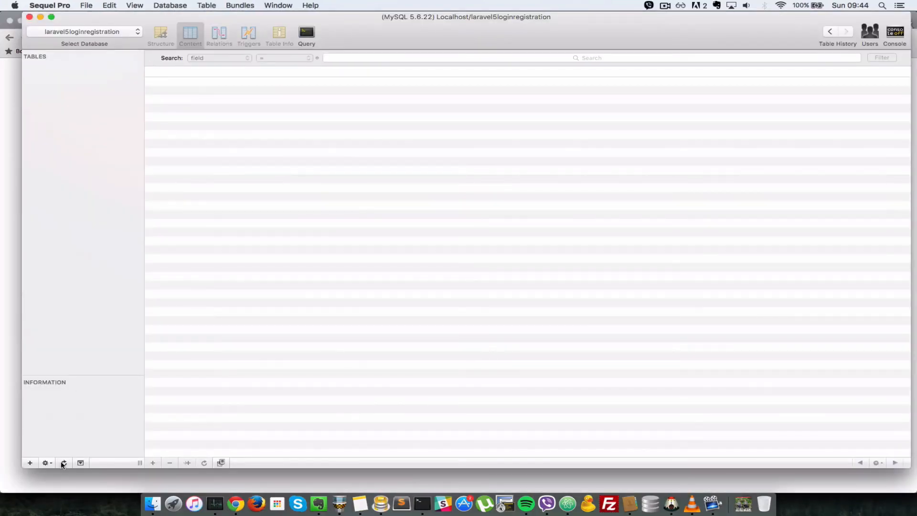
mouse_move(90, 132)
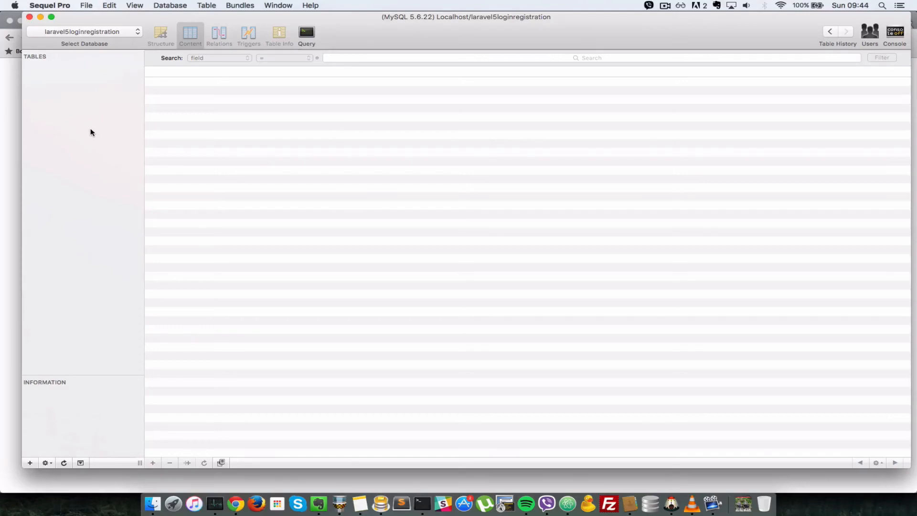
mouse_move(399, 436)
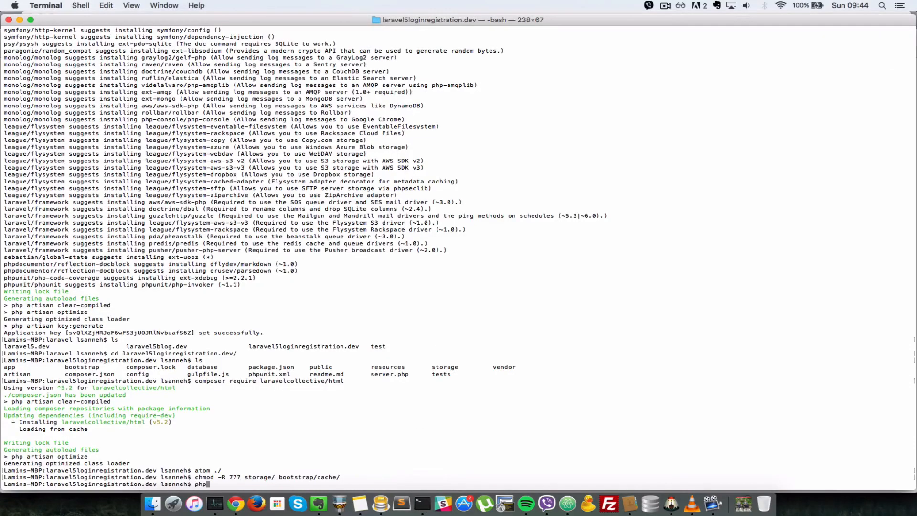
Run php artisan migrate:install to create the migrations tracking table.
type("artisan mig")
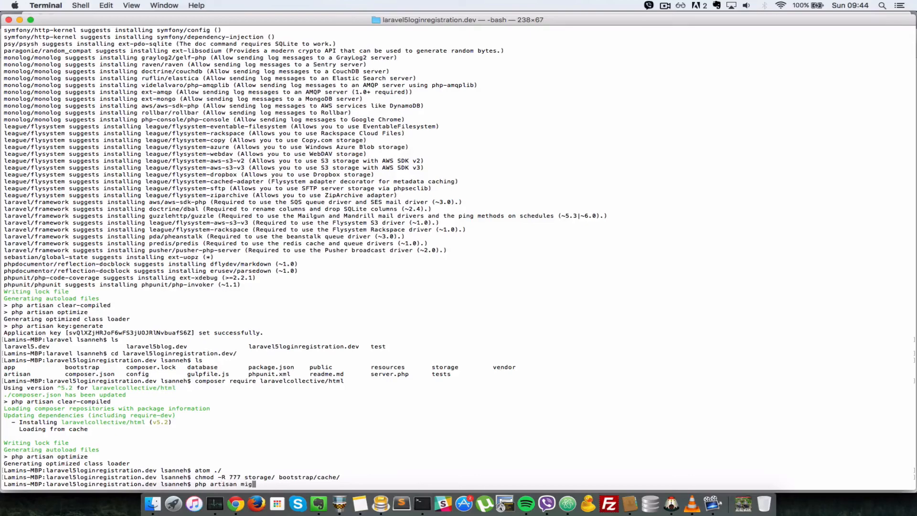
type("rate:")
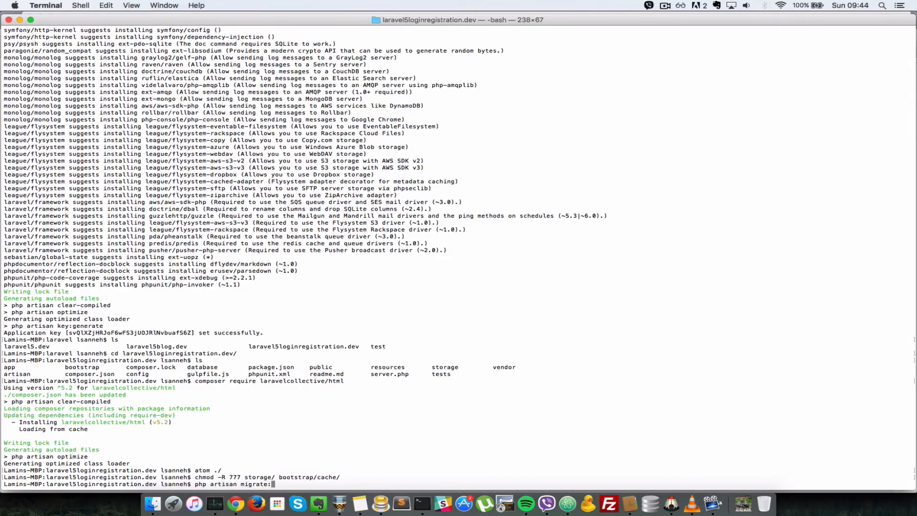
type(":install")
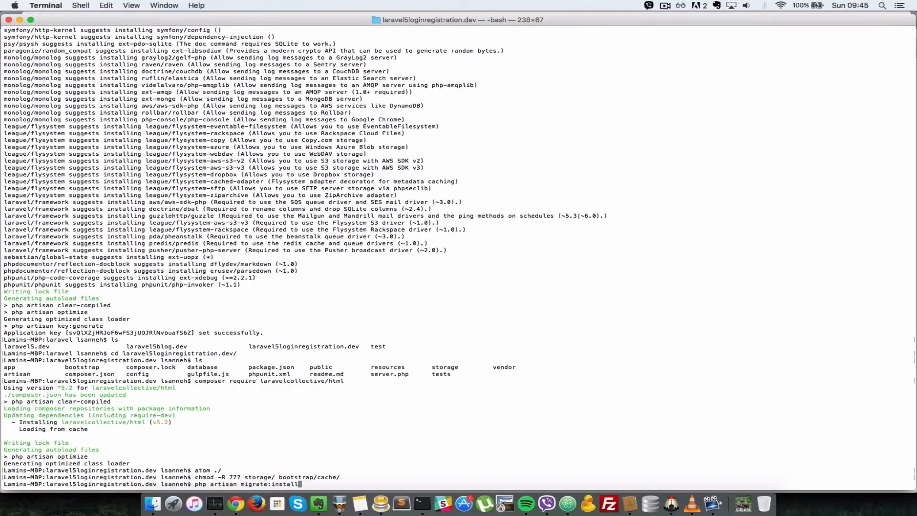
key("Return")
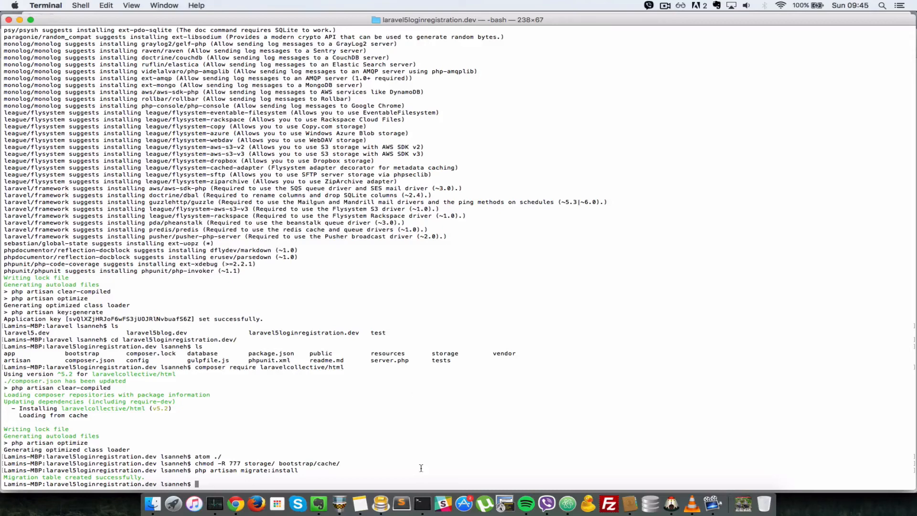
Refresh Sequel Pro's table list to show the new empty migrations table, then return to Atom.
left_click(380, 503)
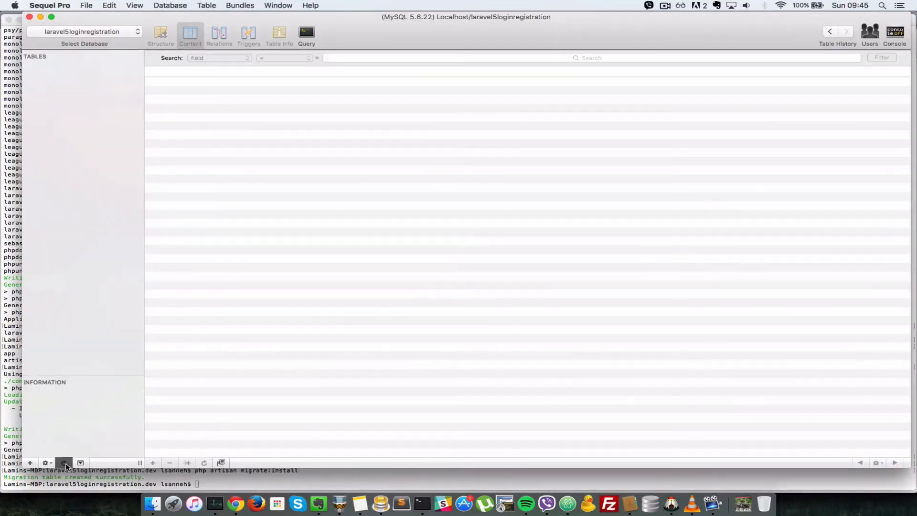
left_click(63, 462)
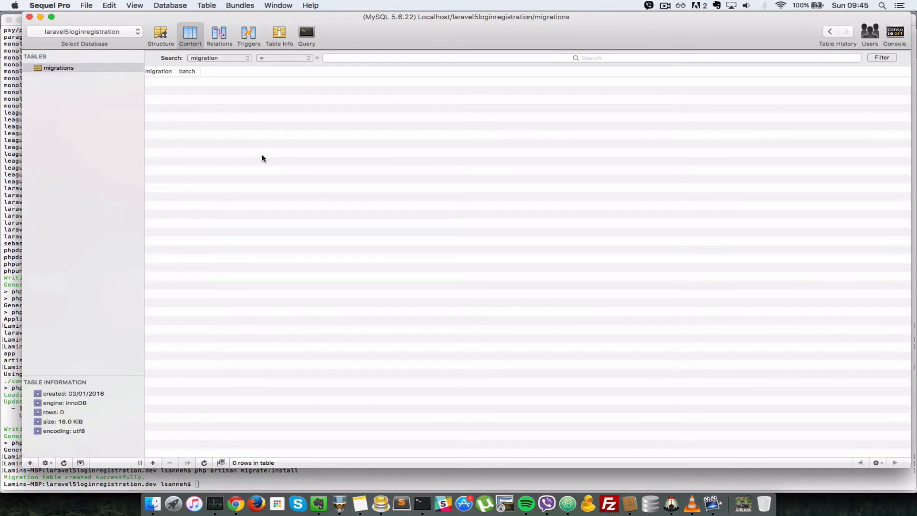
mouse_move(515, 432)
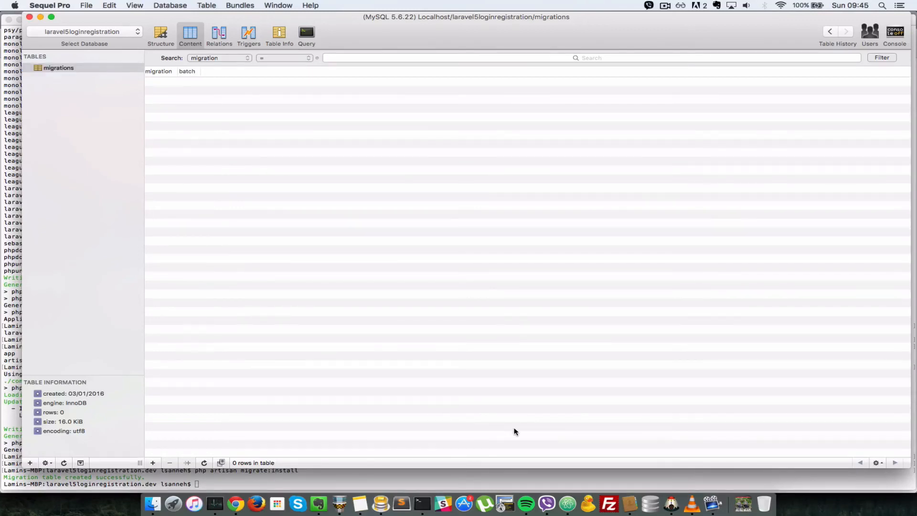
left_click(567, 502)
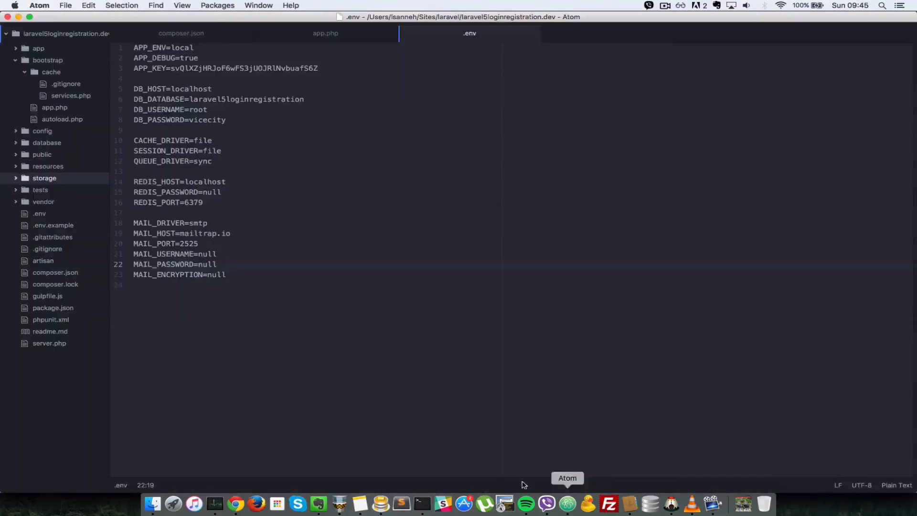
mouse_move(39, 112)
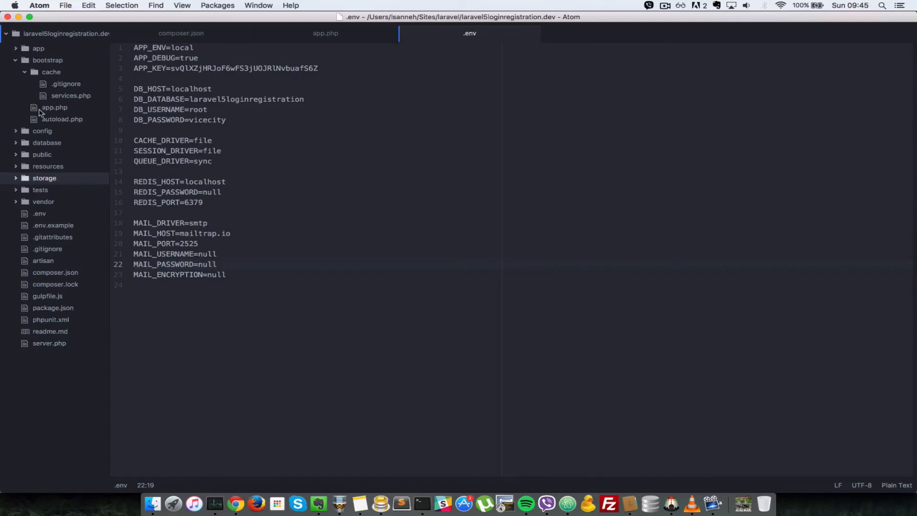
Show app/User.php in Atom's editor.
left_click(17, 59)
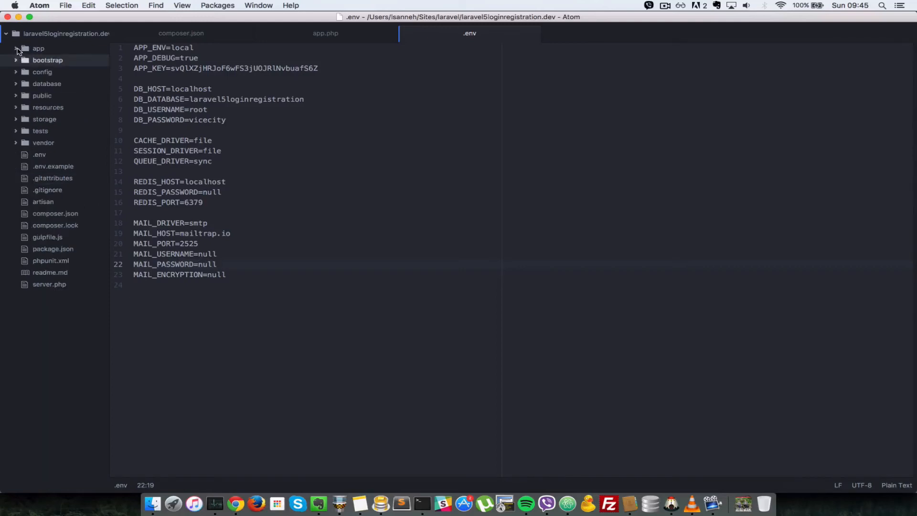
left_click(37, 48)
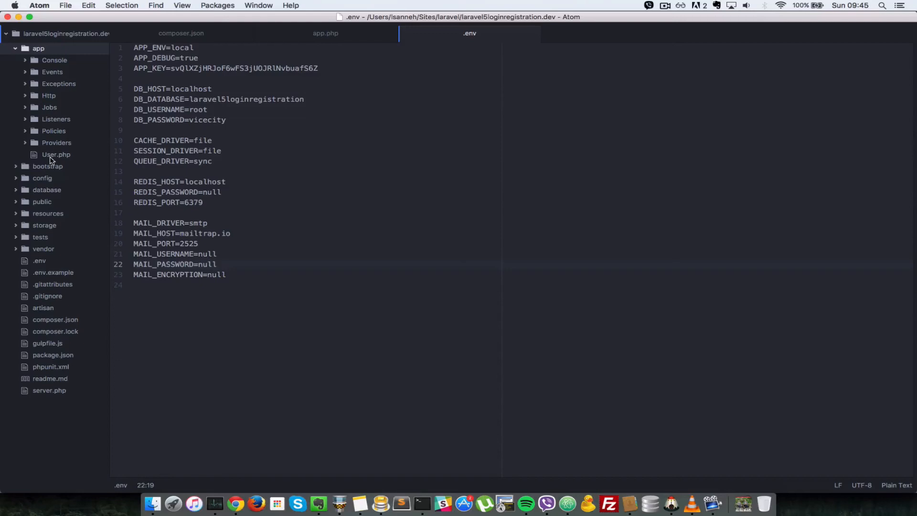
left_click(57, 154)
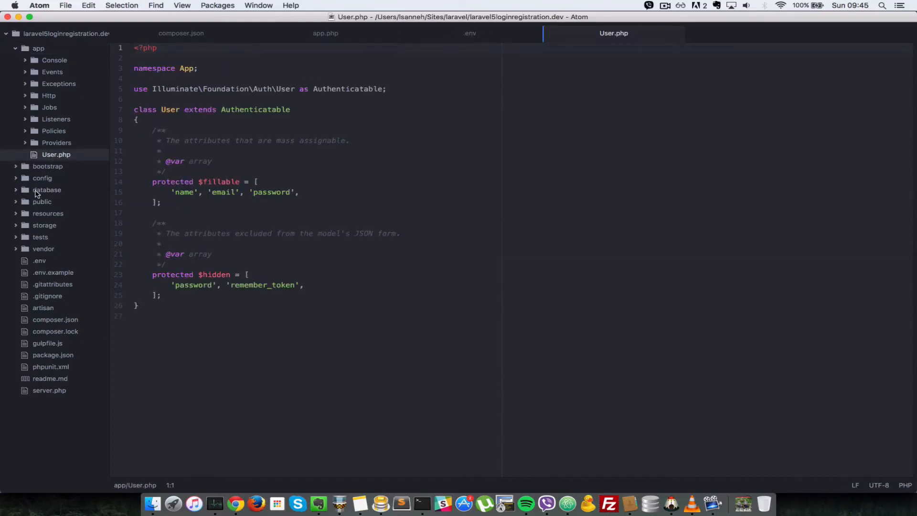
Show the create_users_table migration from database/migrations, then return to Terminal.
left_click(46, 189)
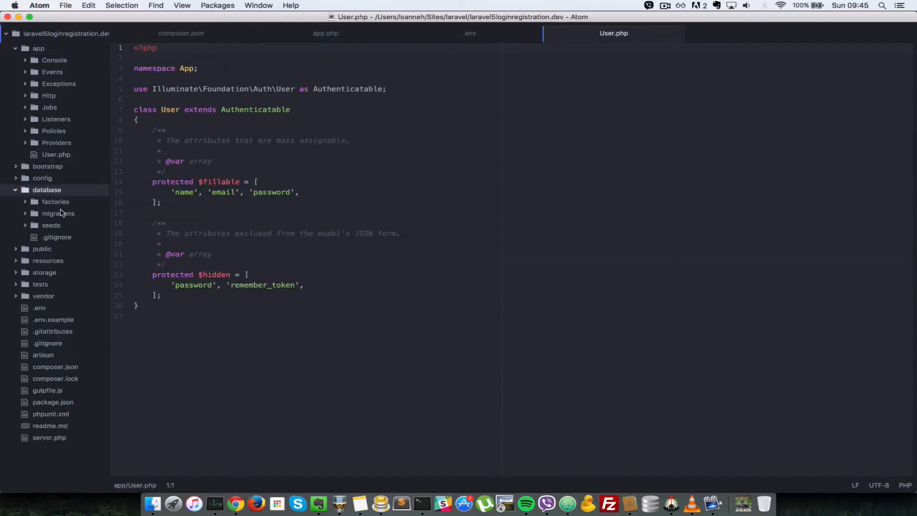
left_click(58, 213)
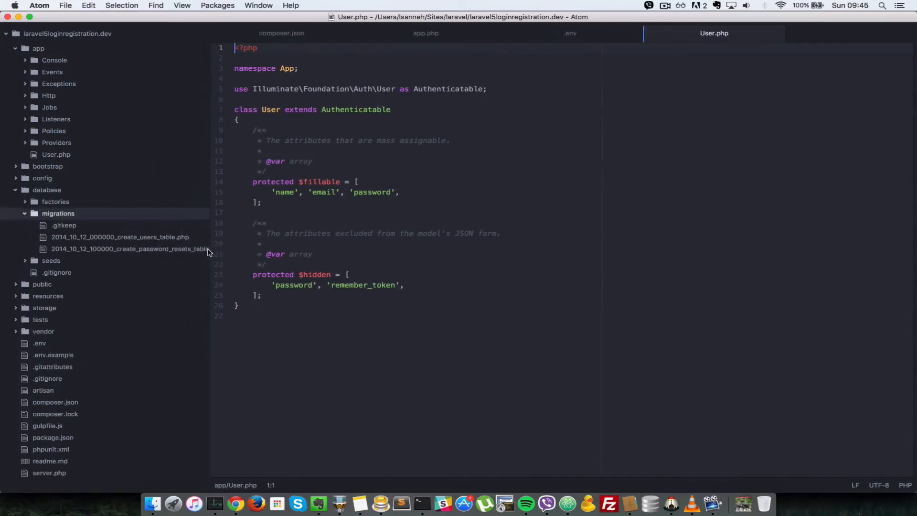
mouse_move(127, 254)
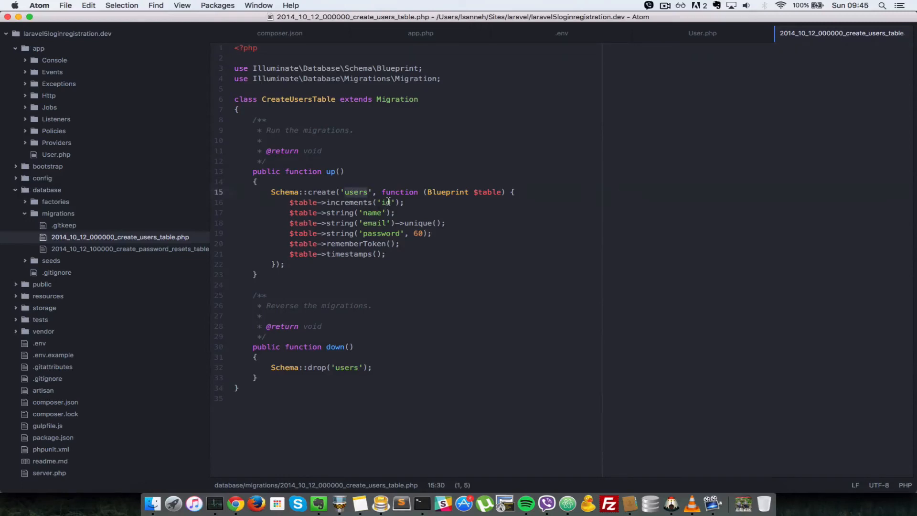
left_click(358, 254)
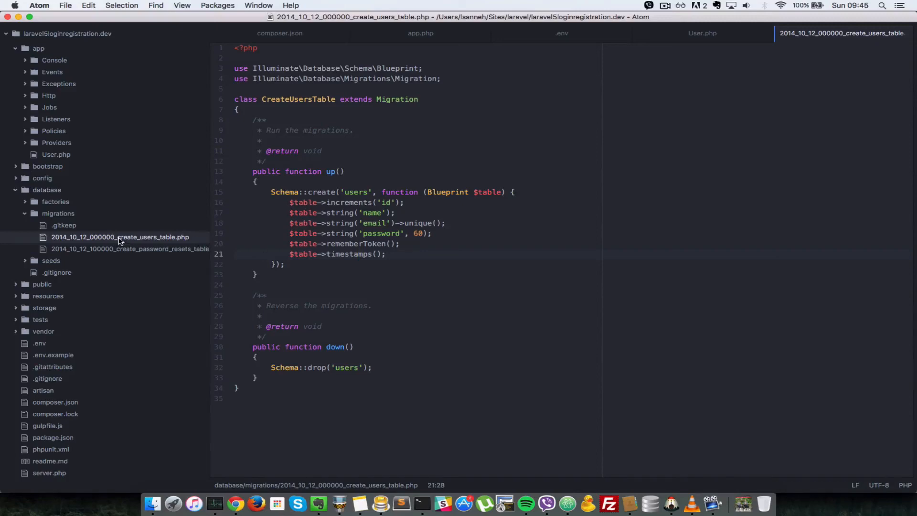
left_click(421, 503)
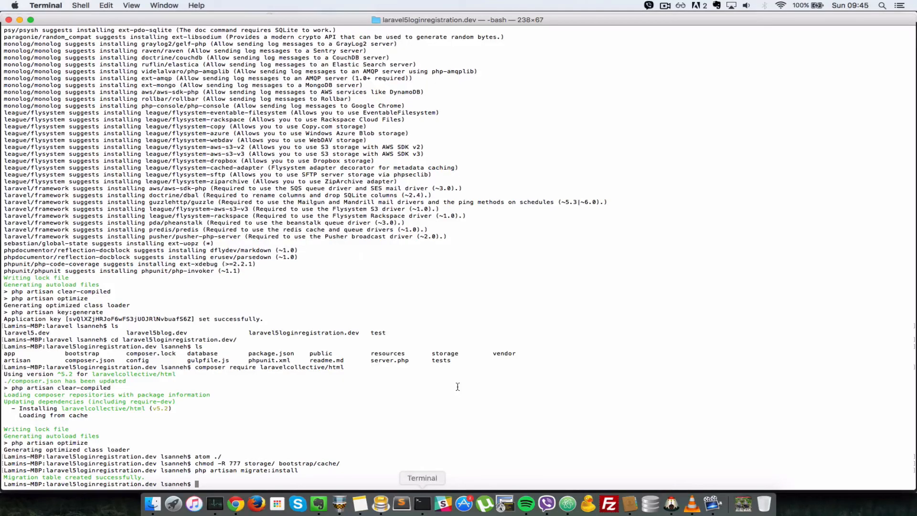
Run php artisan migrate to apply the pending migrations.
type("php artisan migaret")
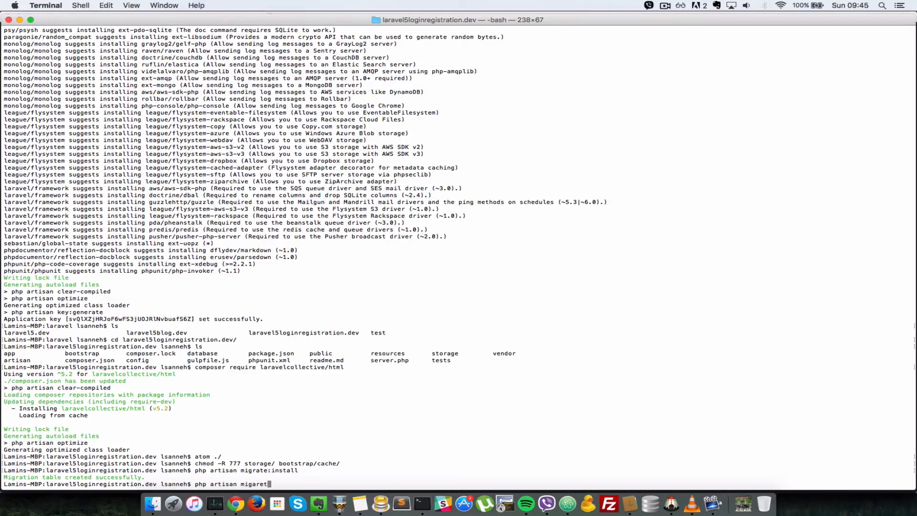
key("Backspace")
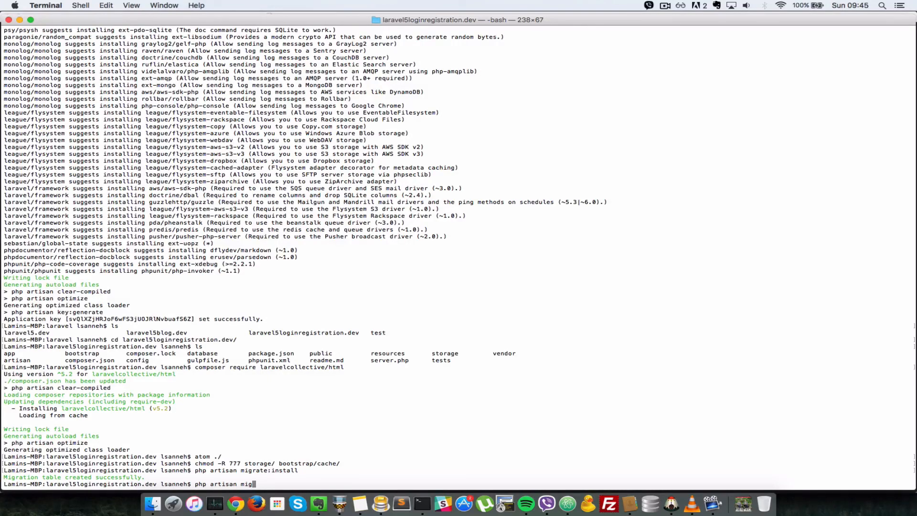
key("Return")
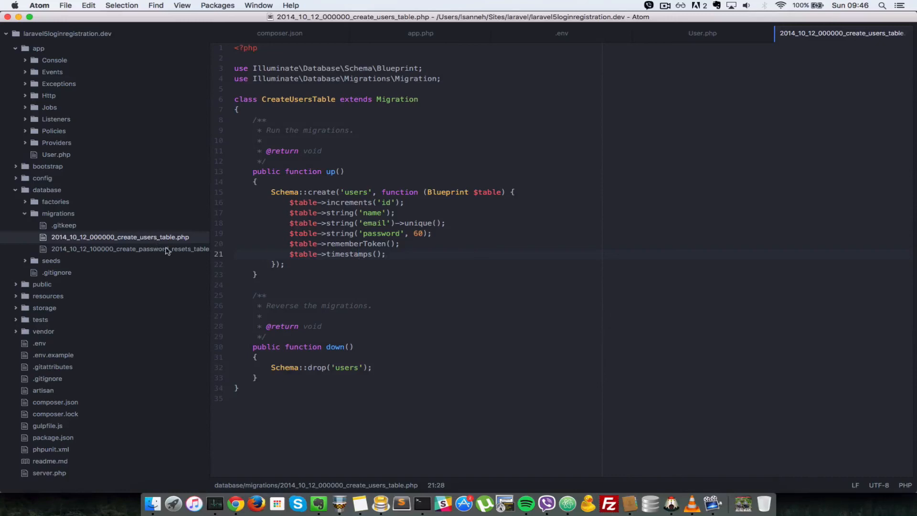
View the new users table's columns in Sequel Pro alongside password_resets and migrations.
left_click(380, 503)
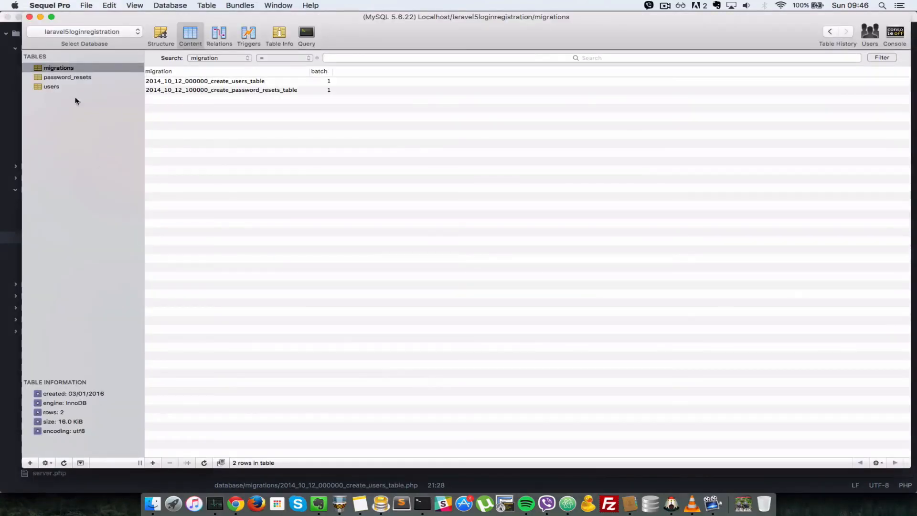
left_click(51, 86)
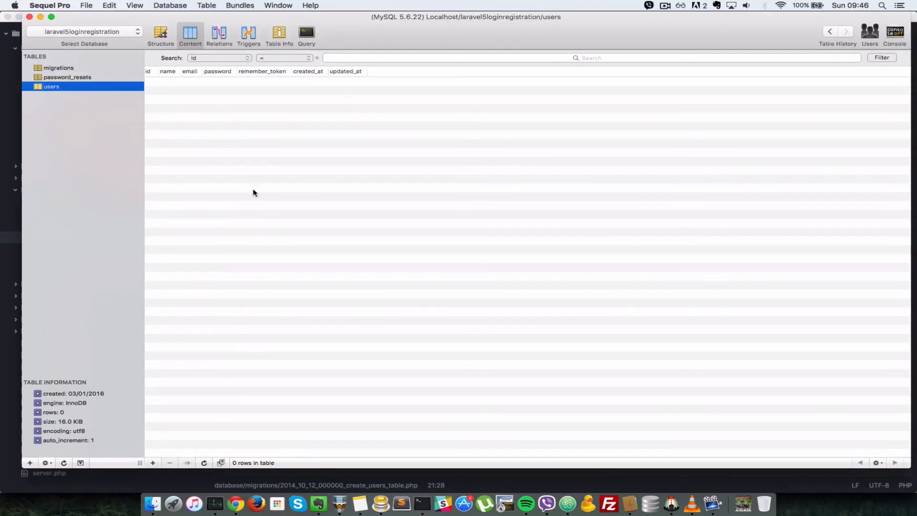
mouse_move(458, 236)
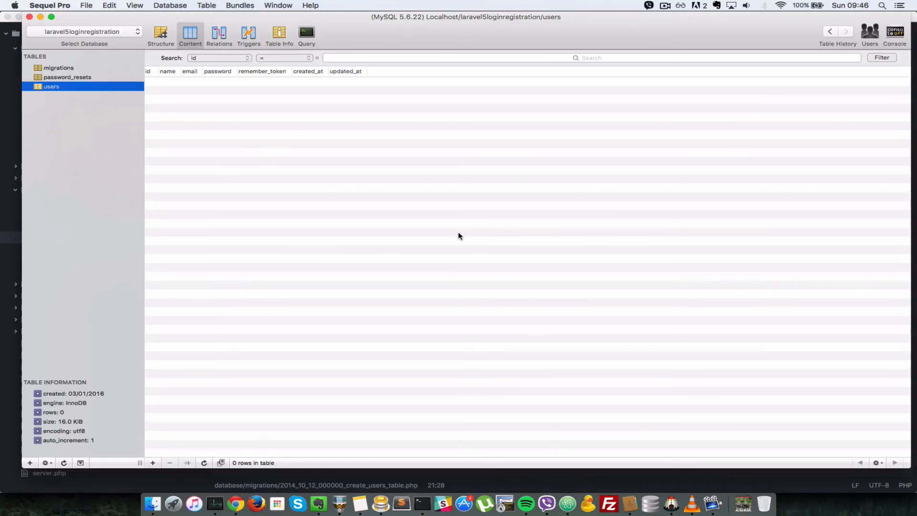